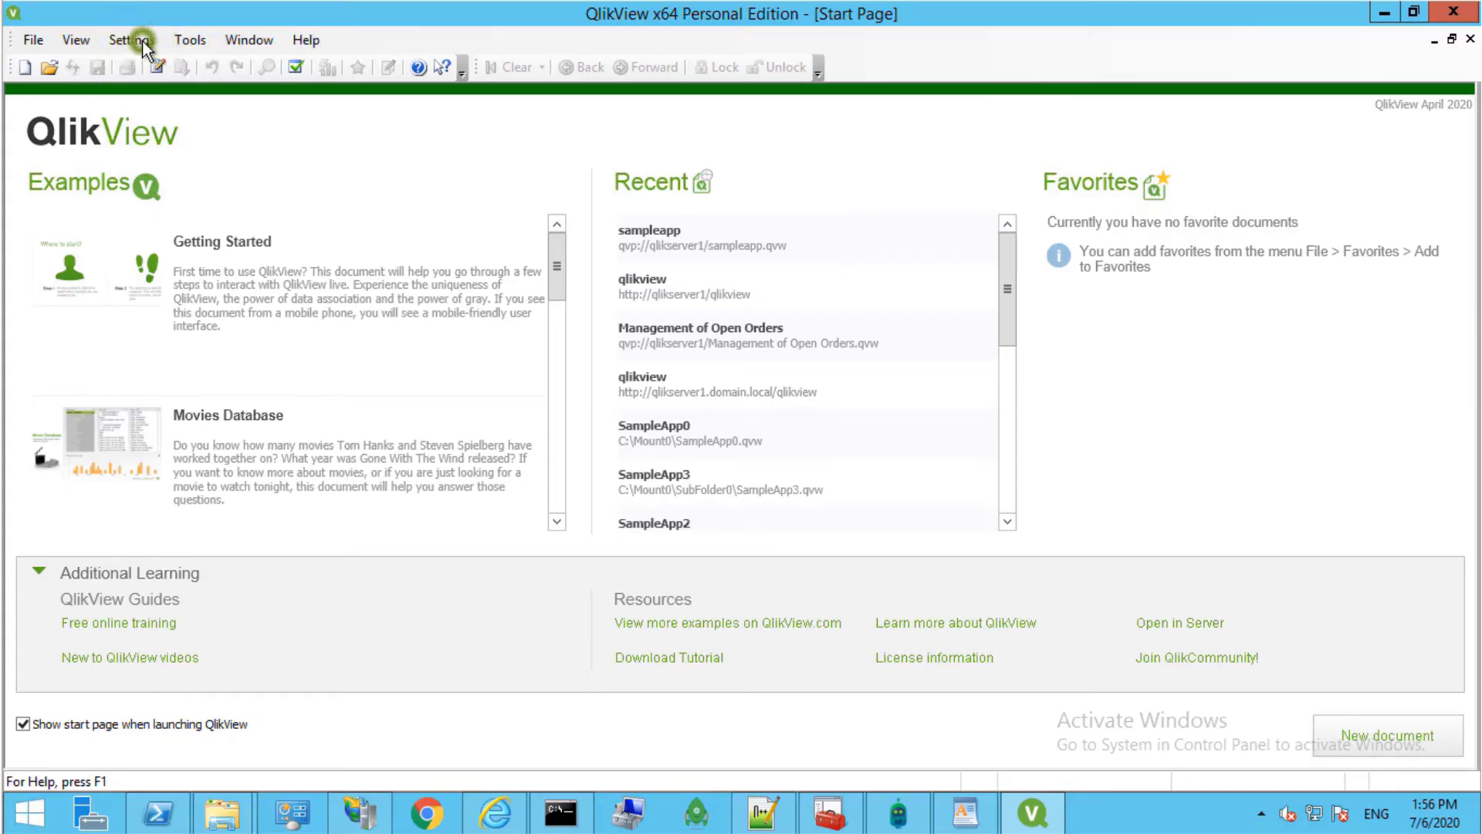
Step: Reach the License settings within User Preferences via the Settings menu
left_click(131, 40)
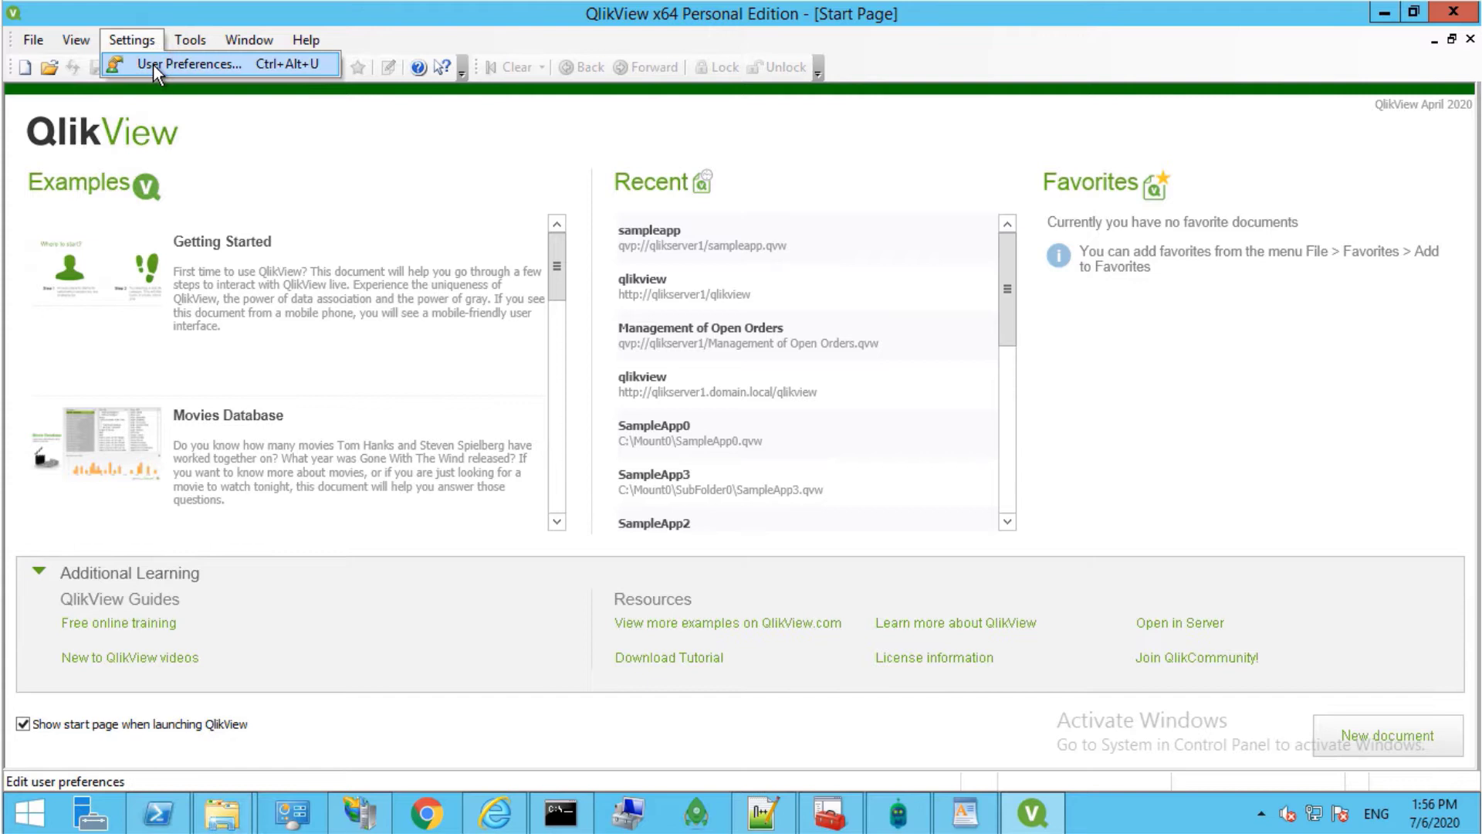
left_click(188, 65)
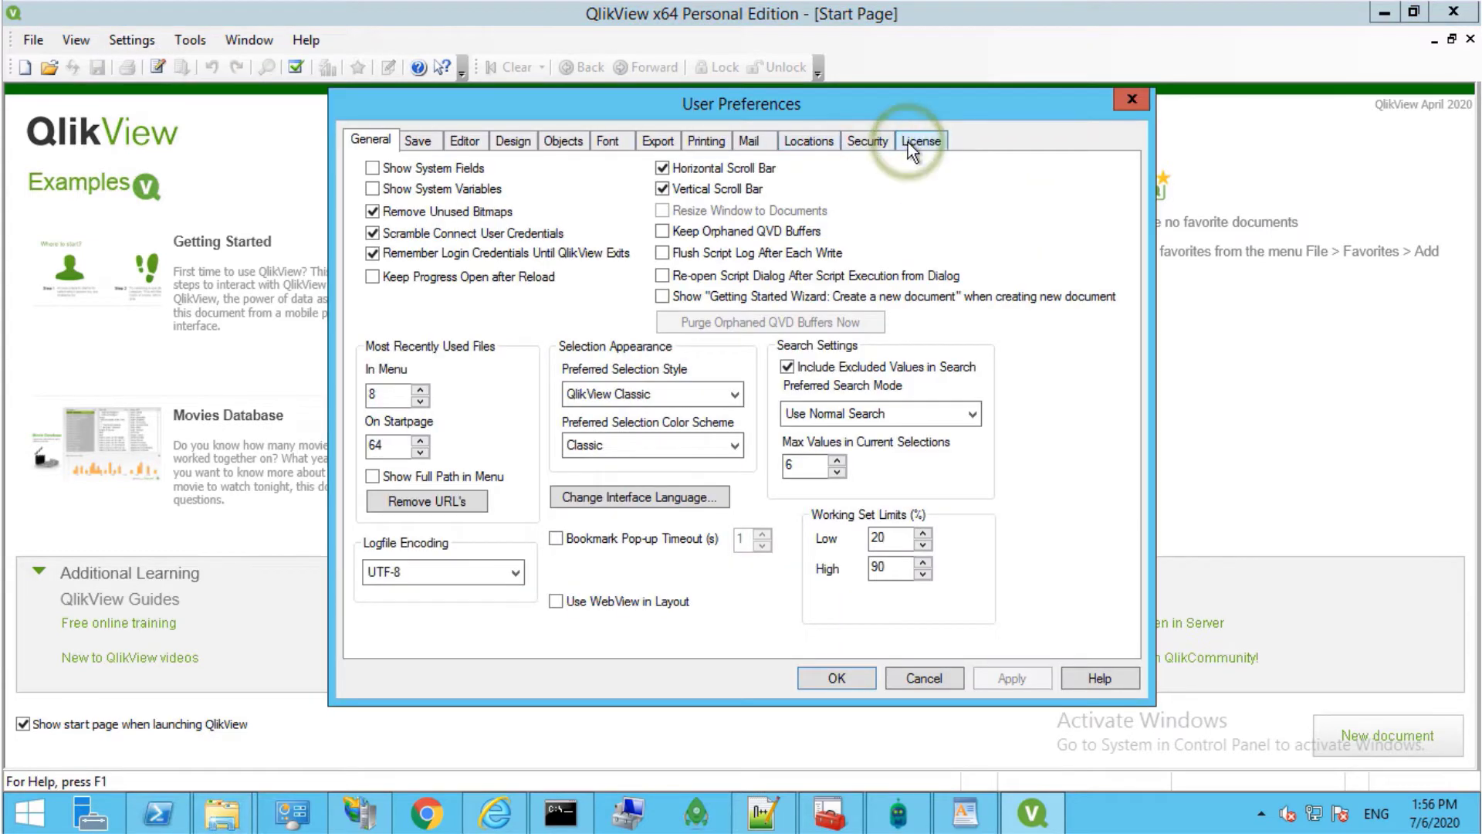
left_click(920, 141)
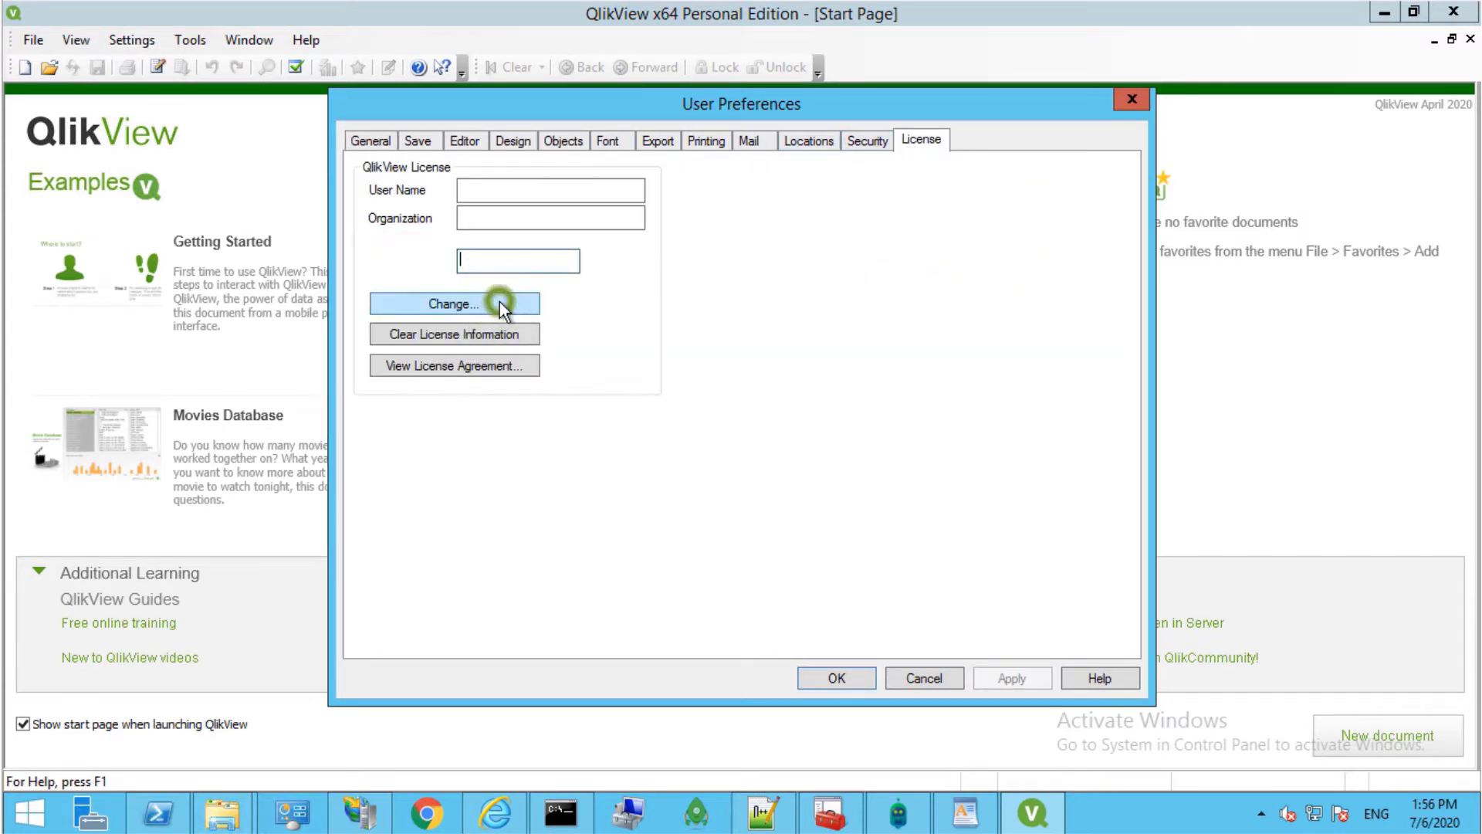
Step: Begin the license change and enter the license key and control number, proceeding to the agreement
left_click(454, 304)
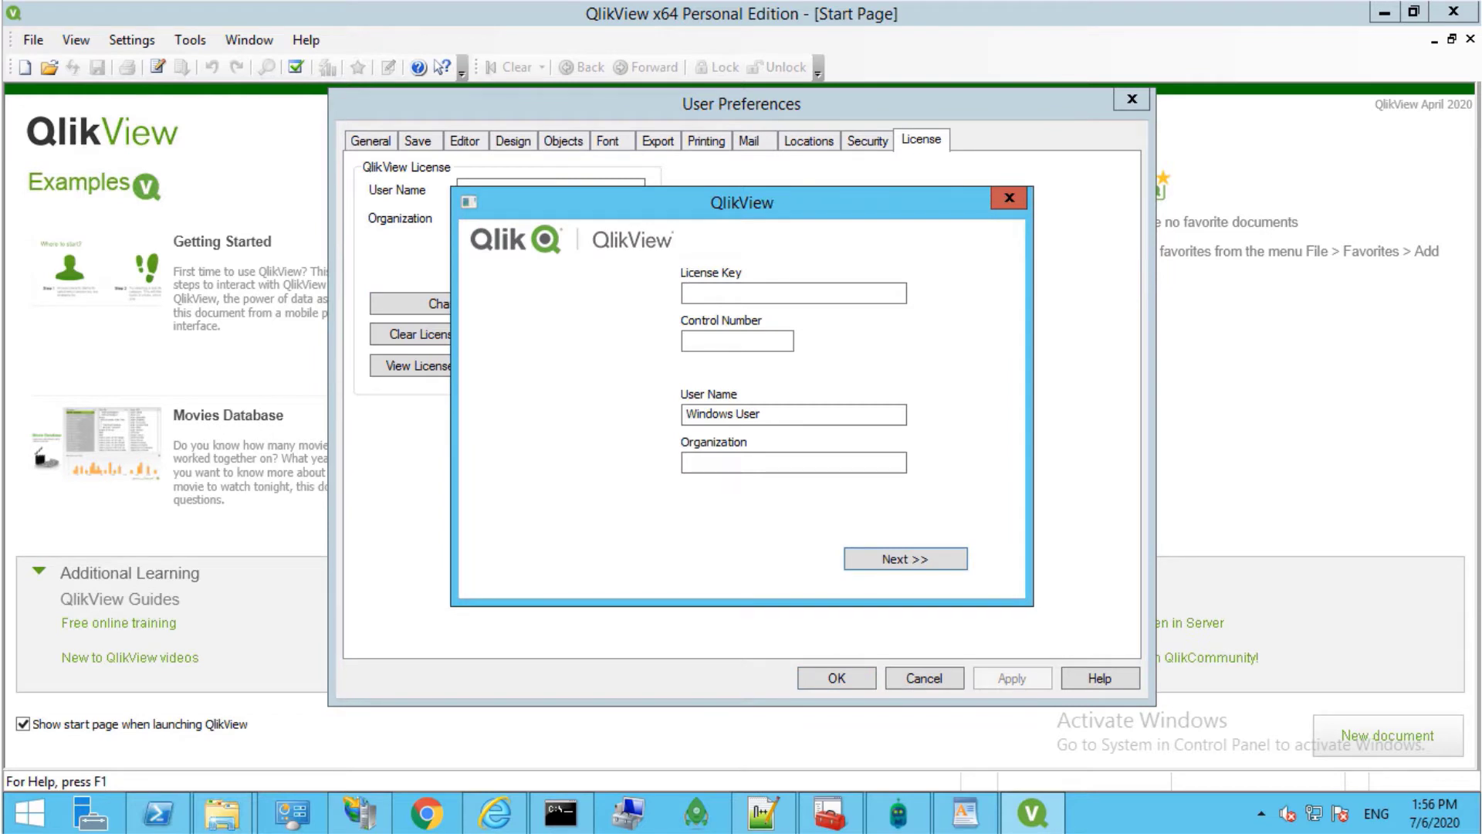
left_click(791, 293)
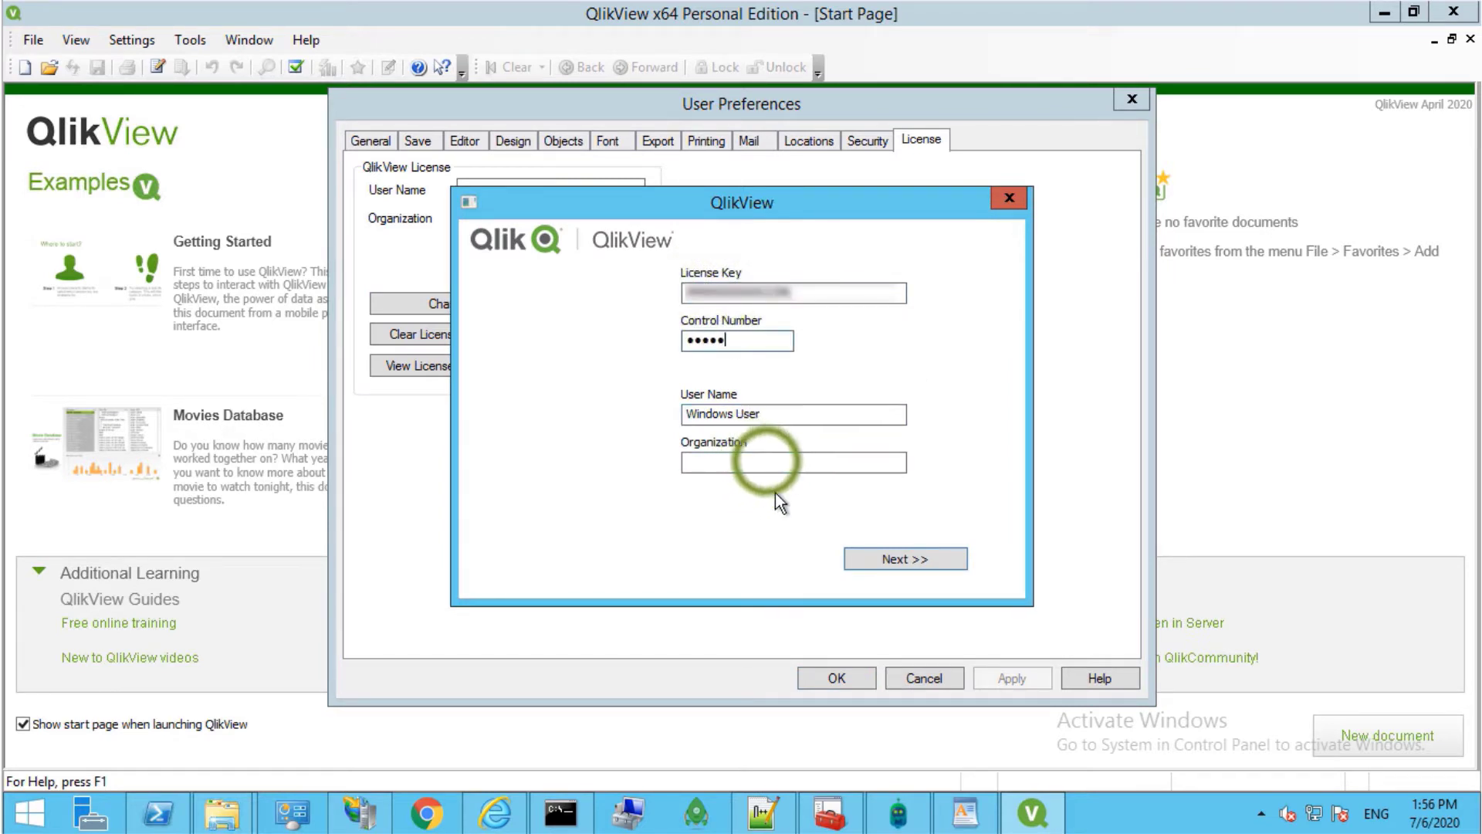
left_click(903, 557)
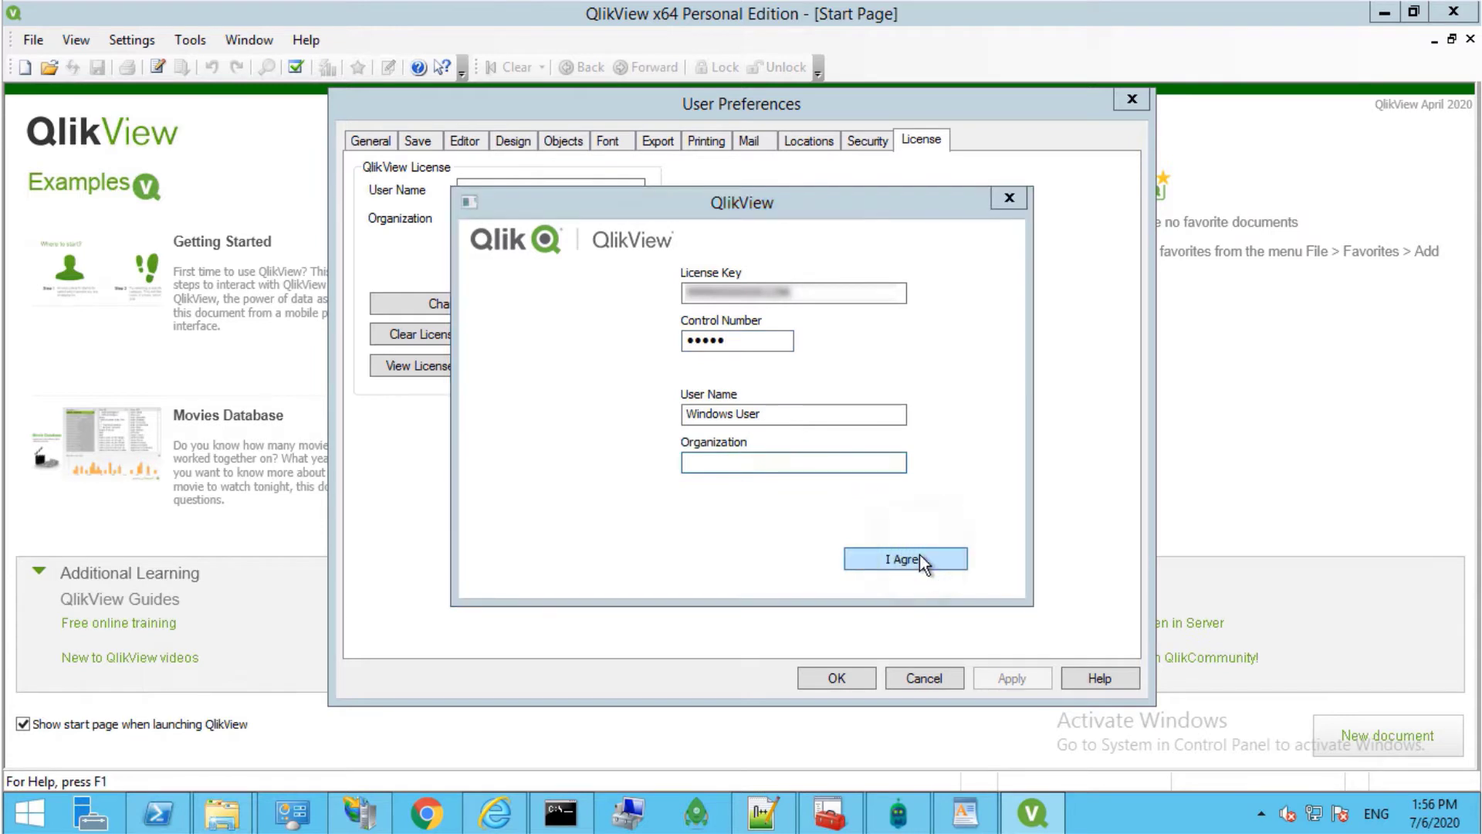
left_click(903, 558)
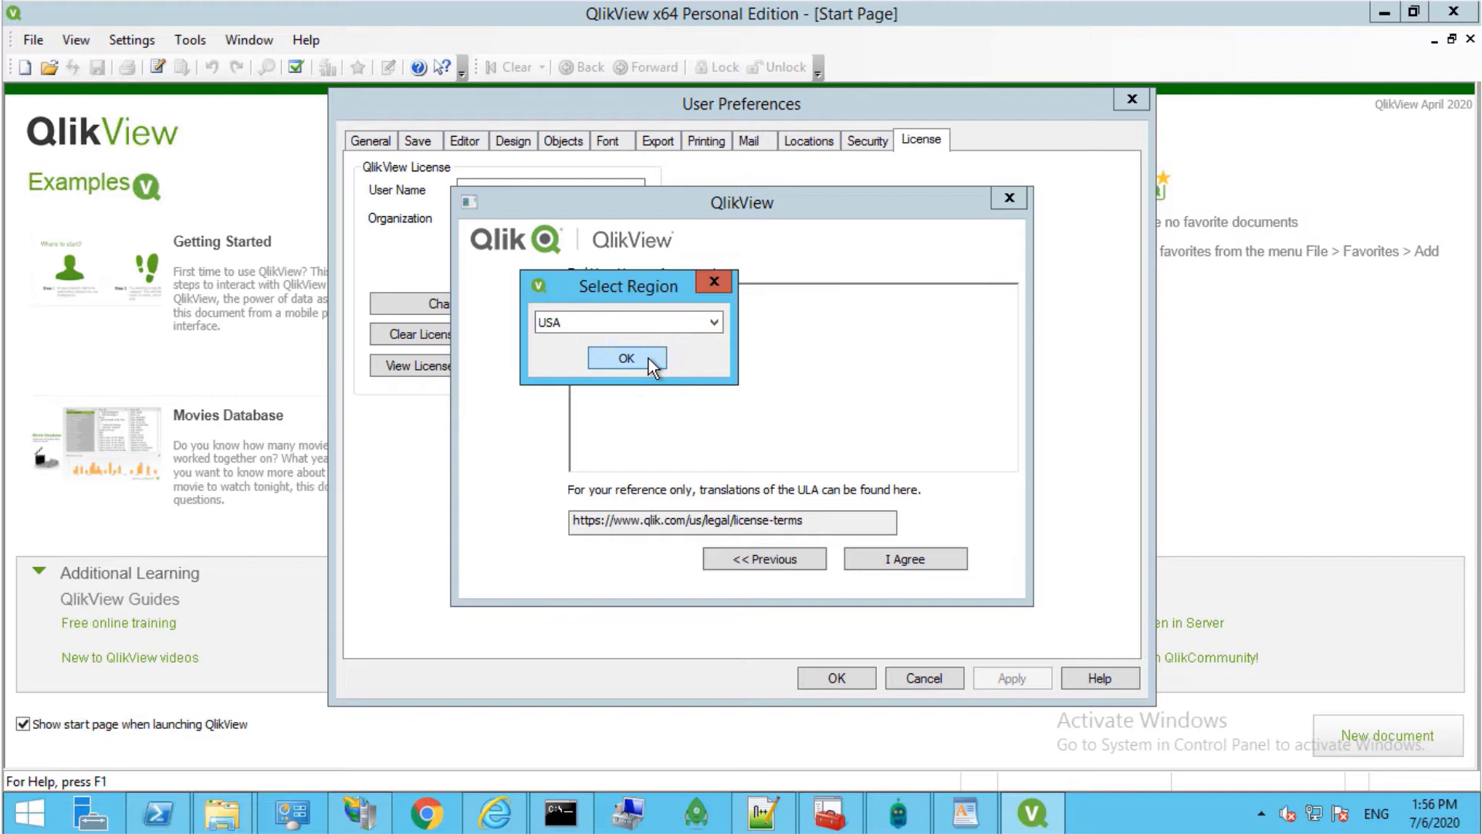
Step: Confirm USA as region, accept the license agreement and finish after successful key validation
left_click(624, 356)
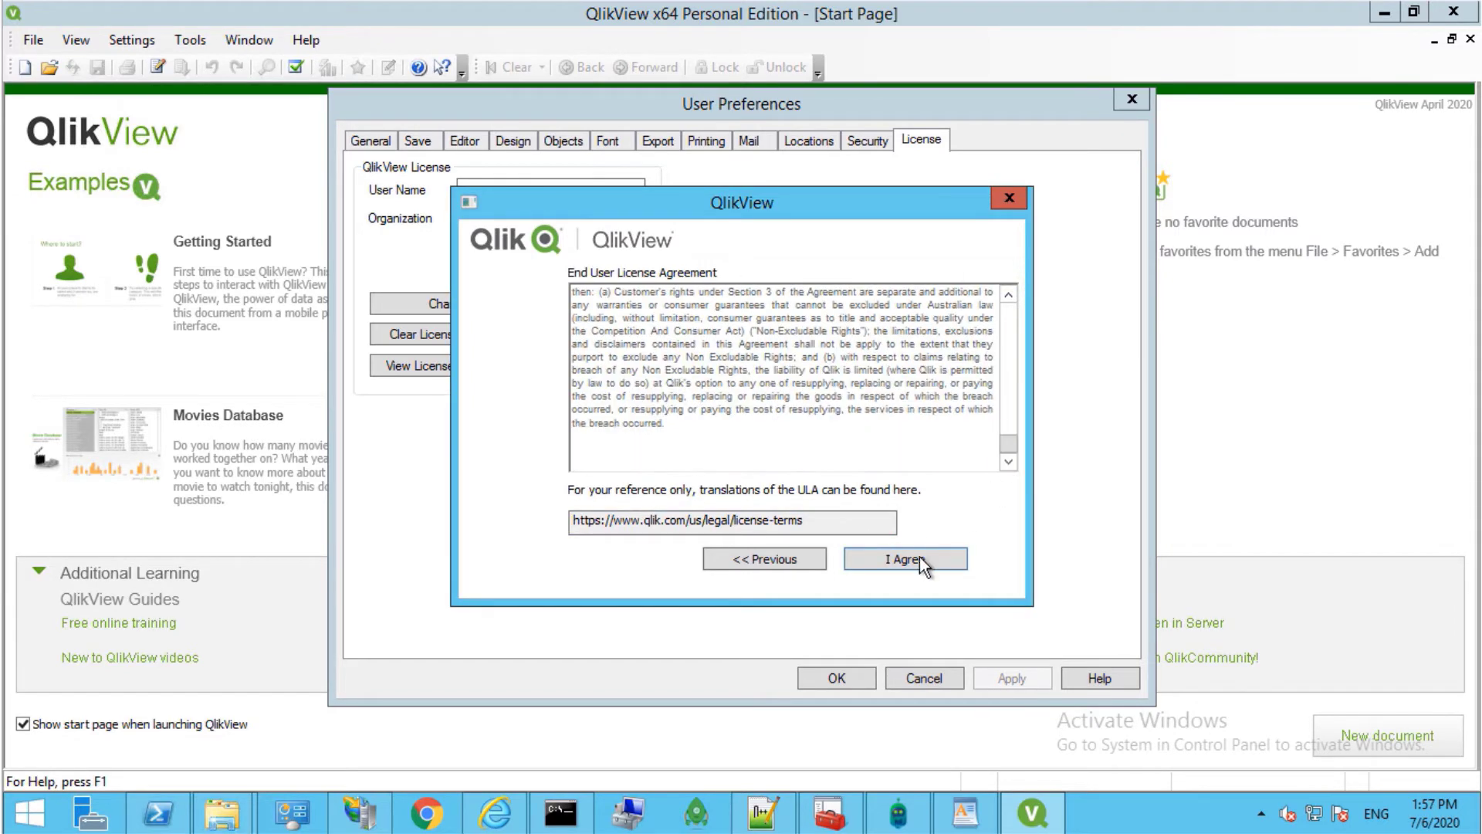
left_click(903, 557)
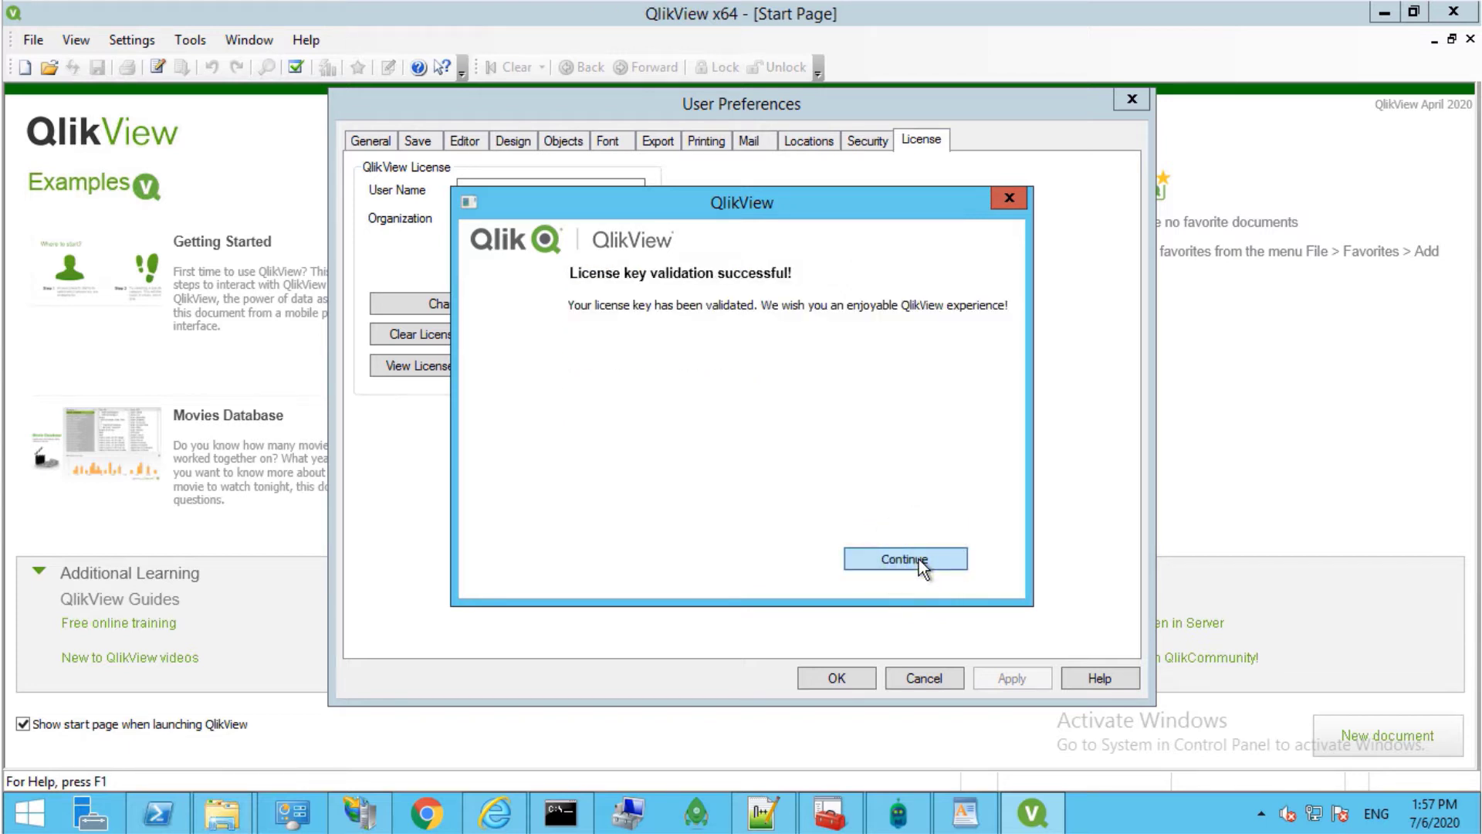
left_click(903, 559)
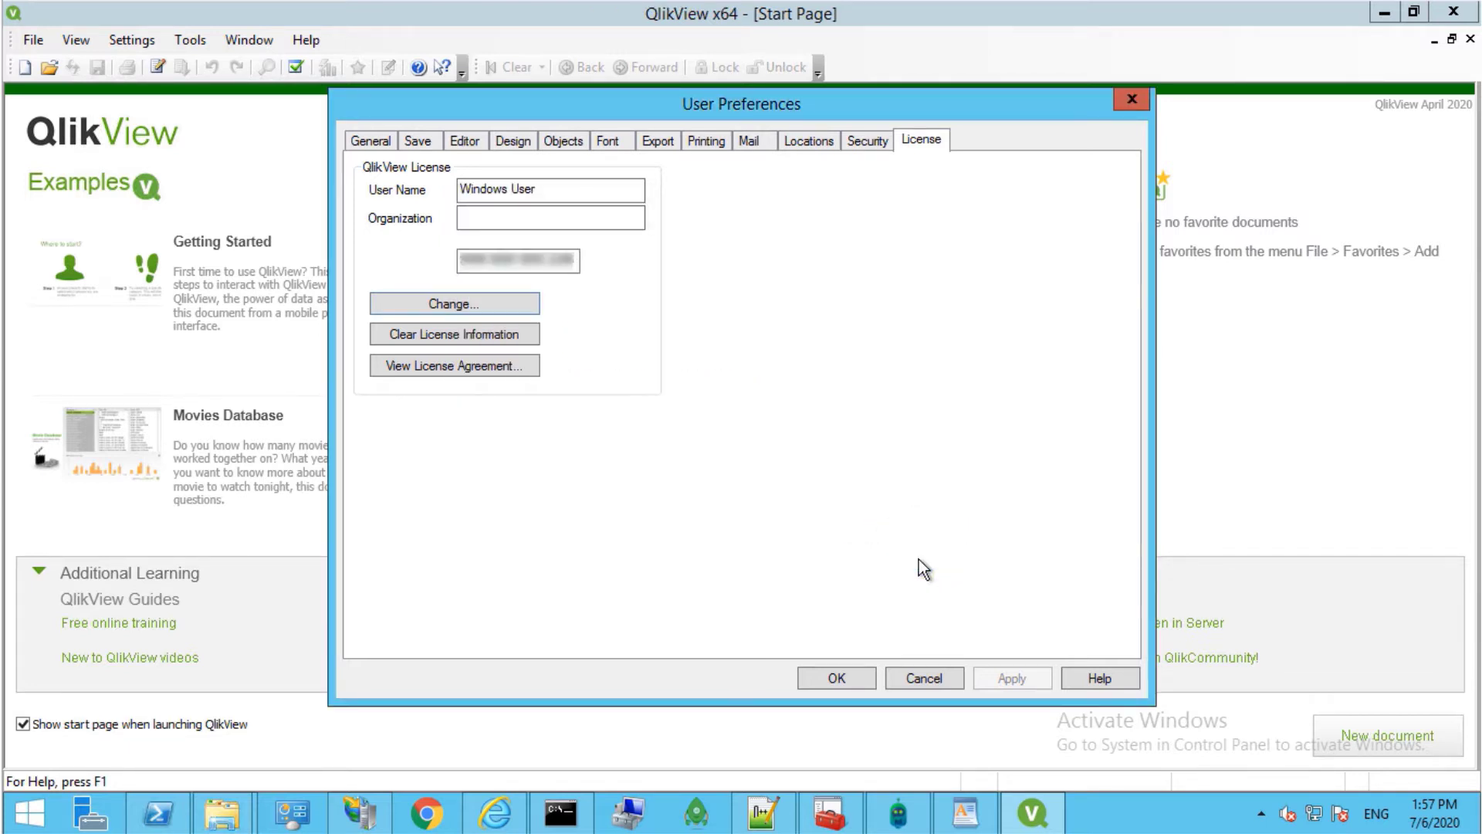
Step: Confirm the licensed User Preferences with OK and close QlikView to the desktop
left_click(835, 678)
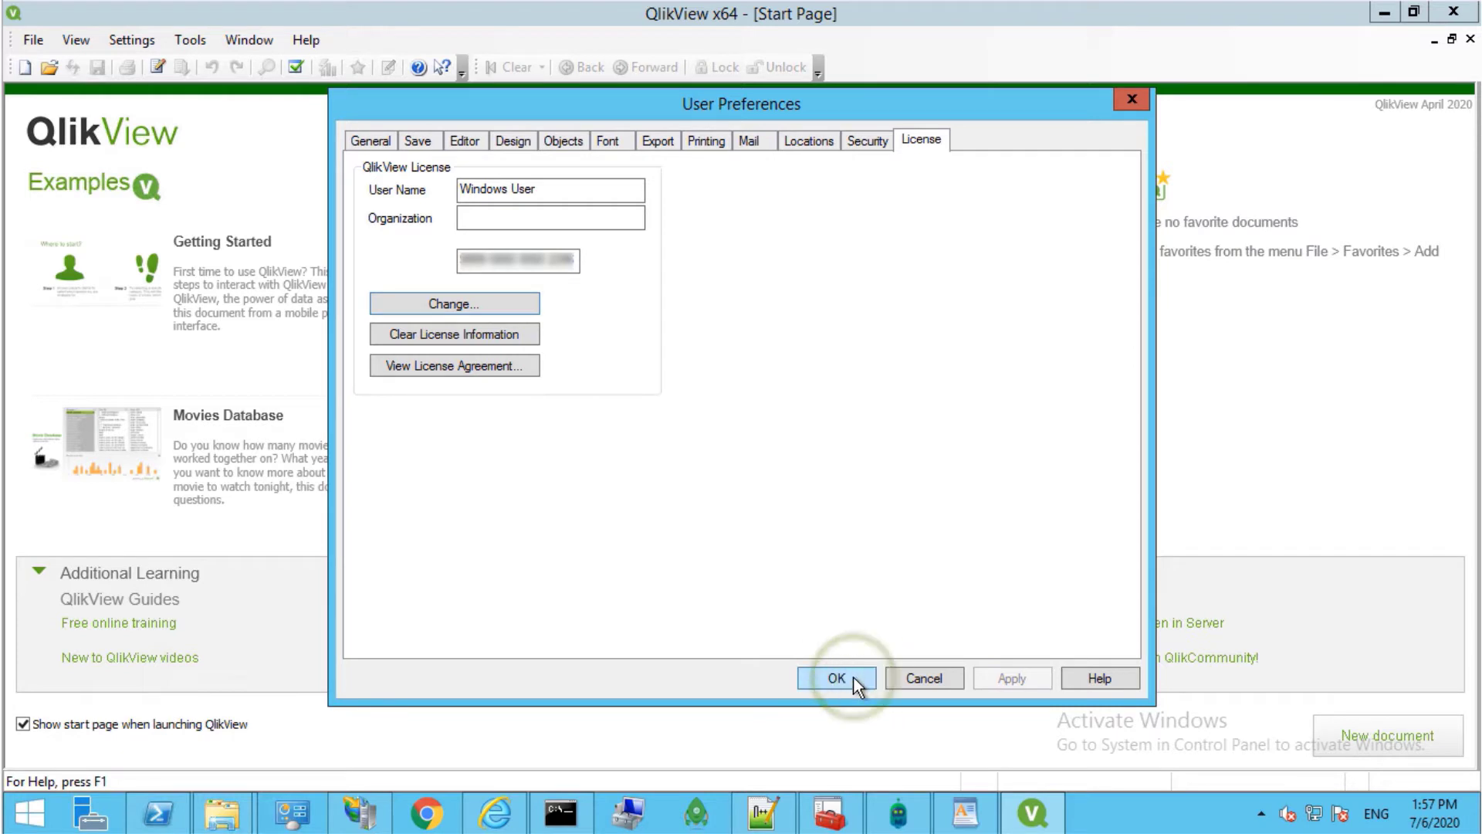
left_click(835, 679)
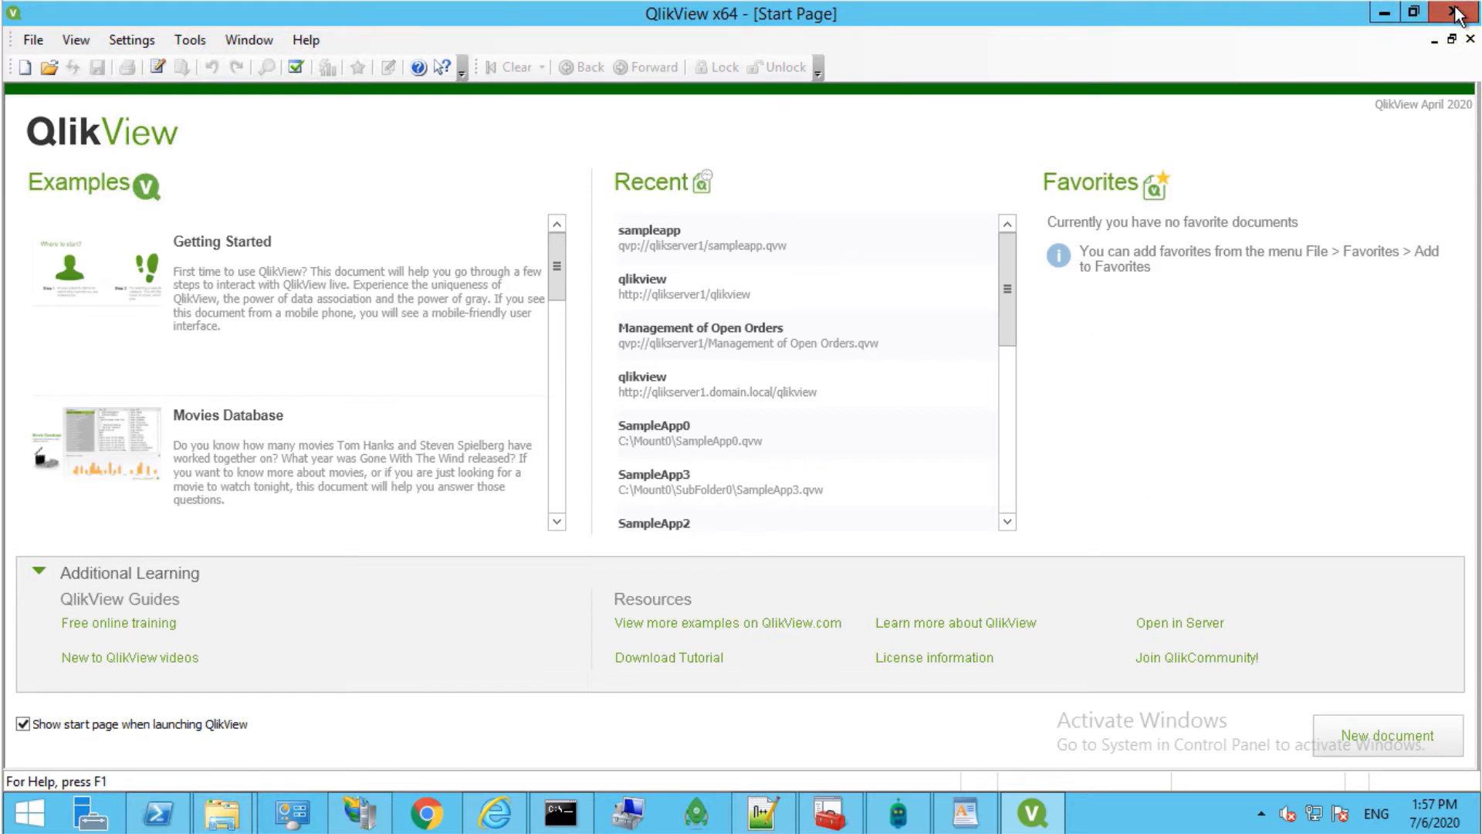
left_click(1459, 14)
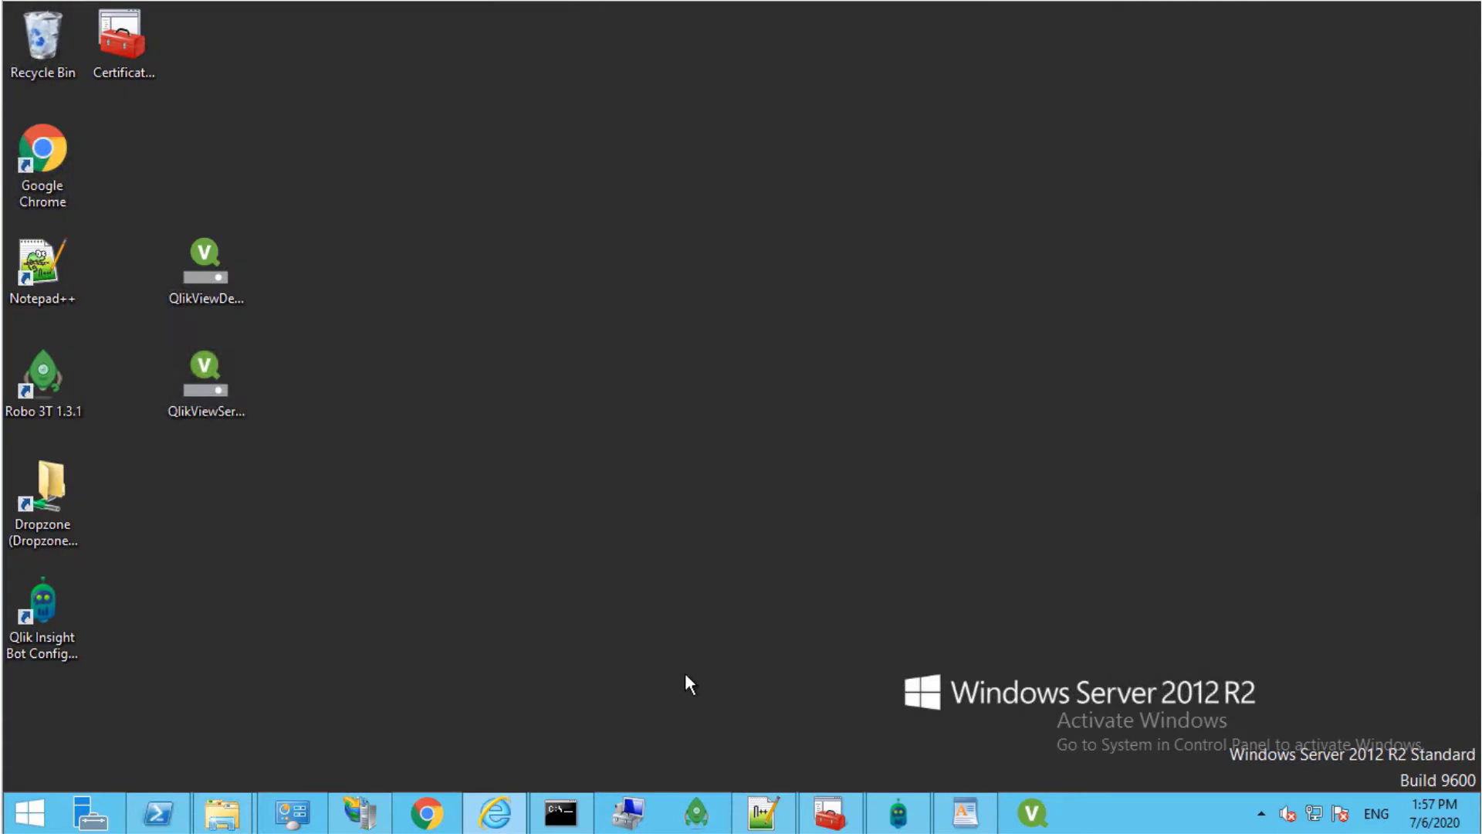
mouse_move(1028, 813)
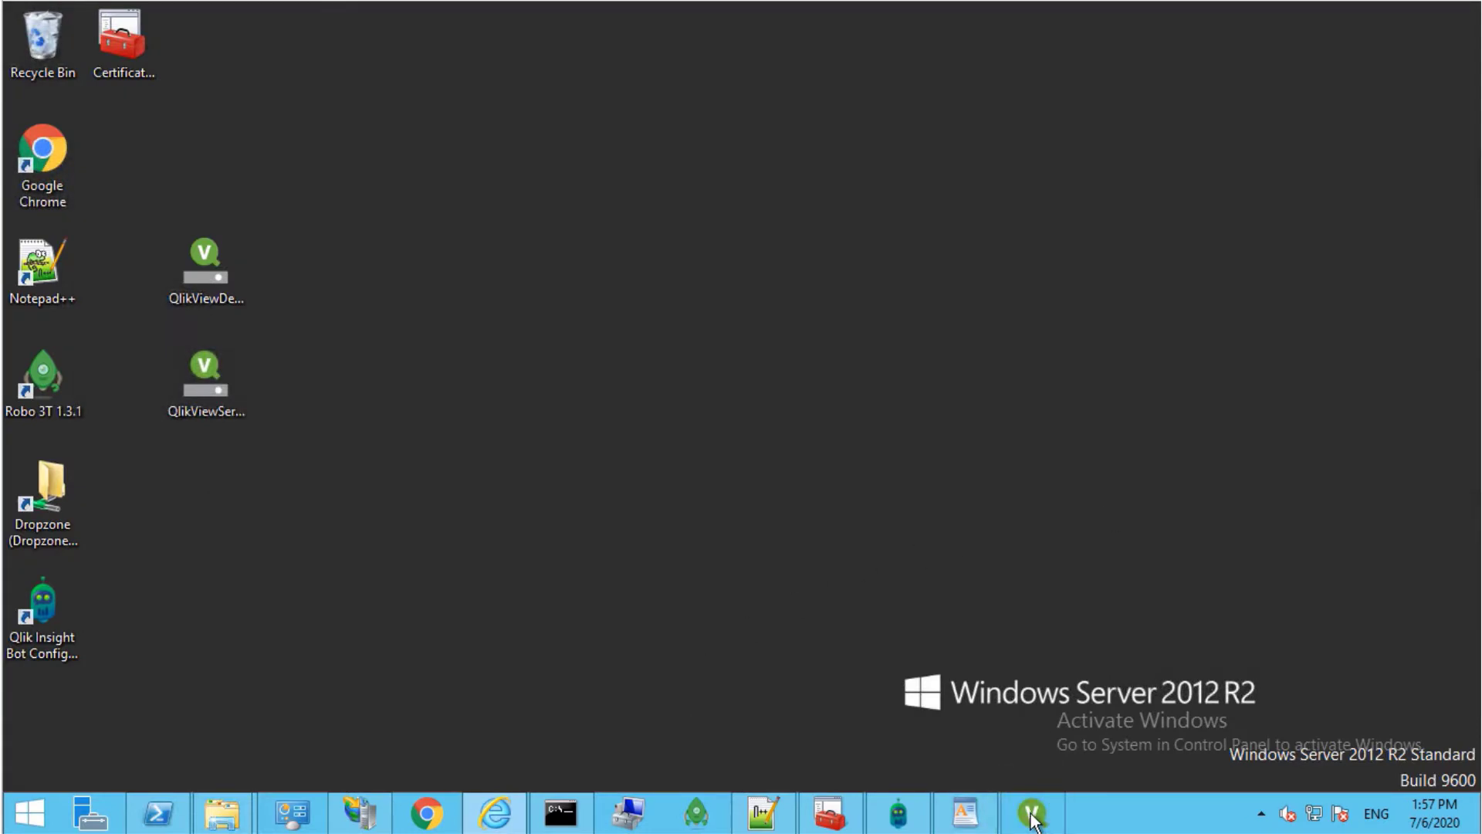
Step: Relaunch QlikView and review the Document Support Info for the license key
left_click(343, 77)
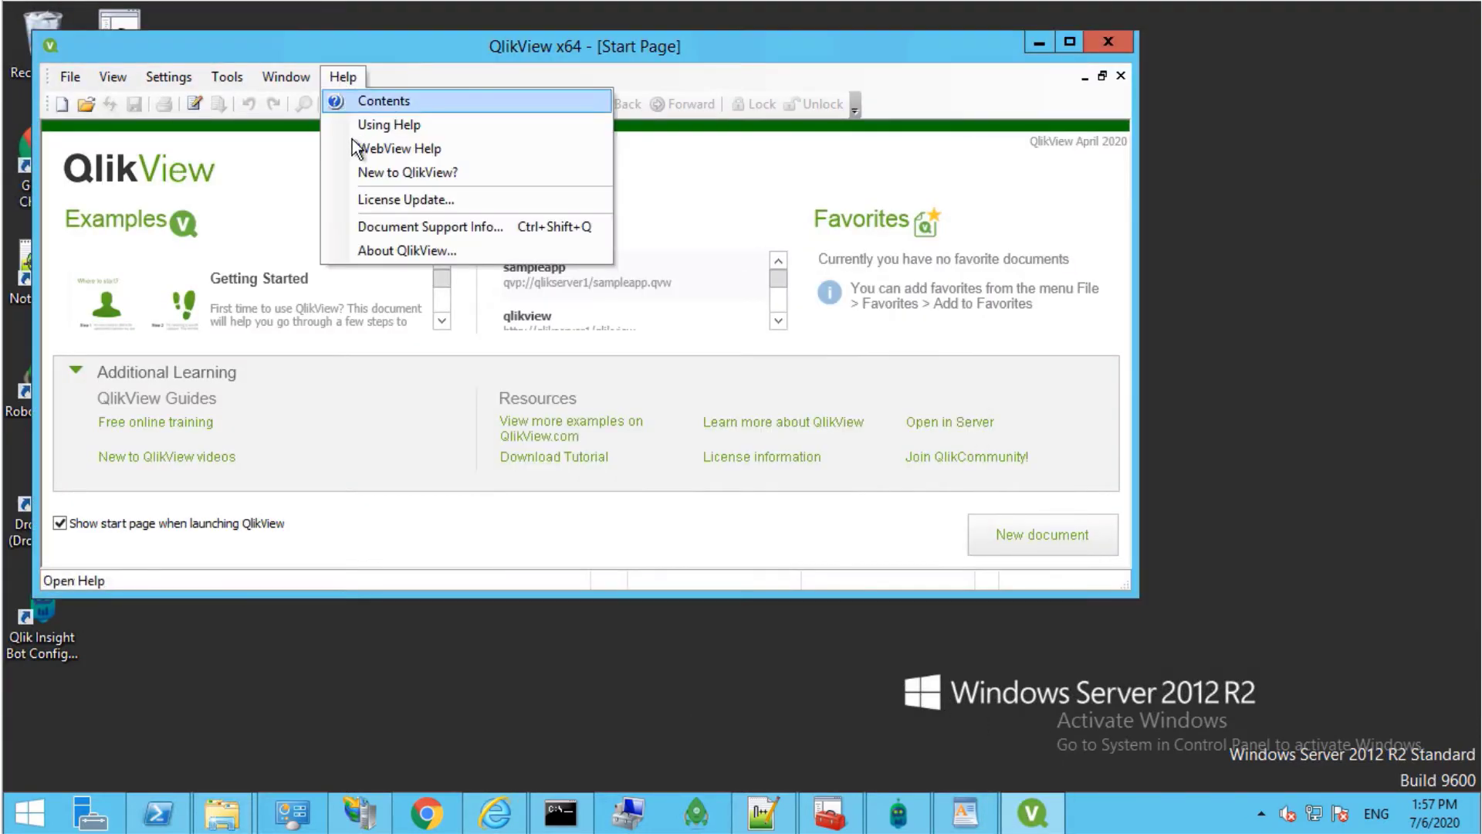
left_click(430, 226)
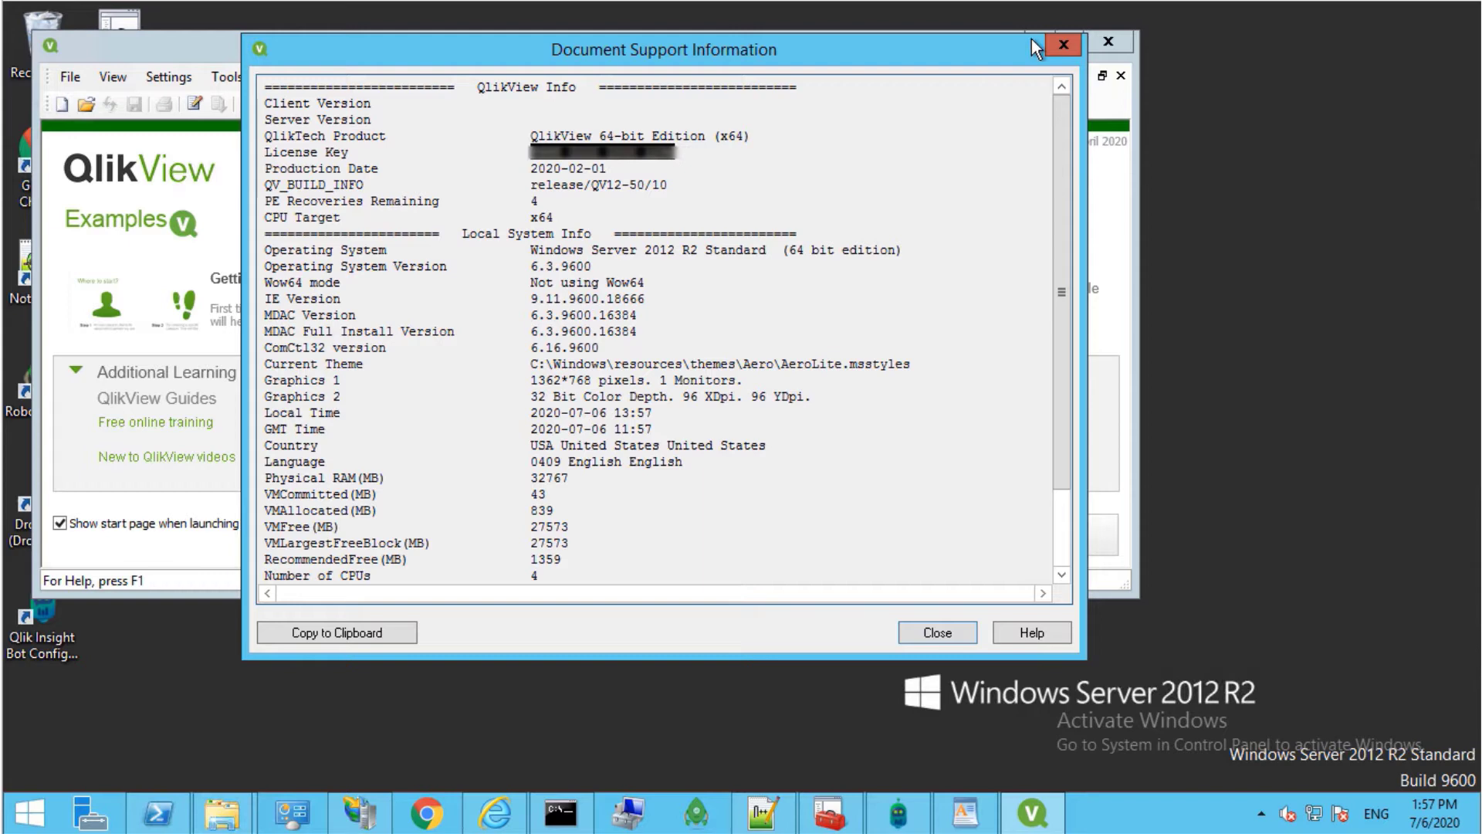
left_click(935, 633)
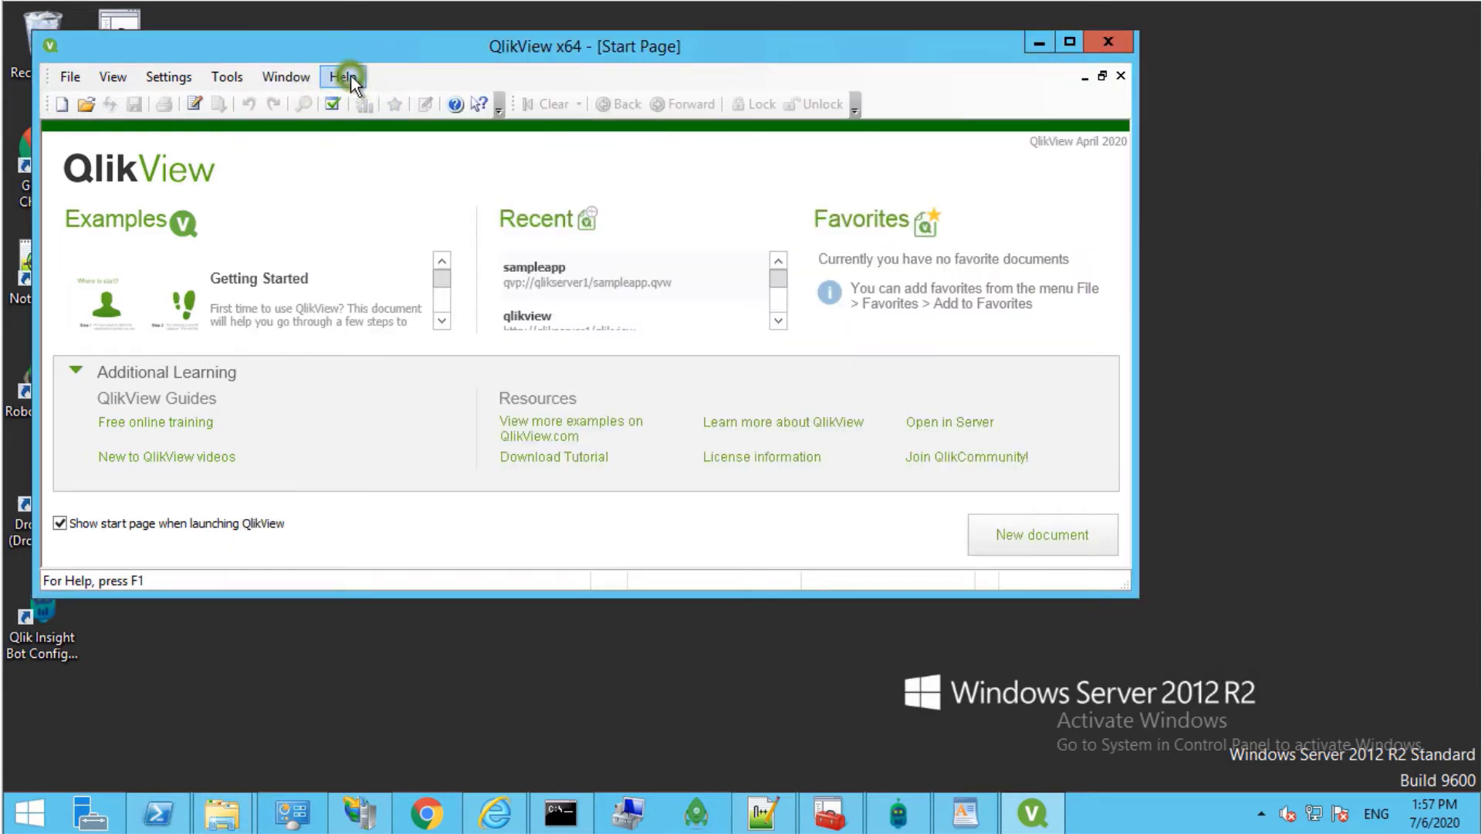
Step: Check the license key in Help > About QlikView and dismiss it
left_click(342, 77)
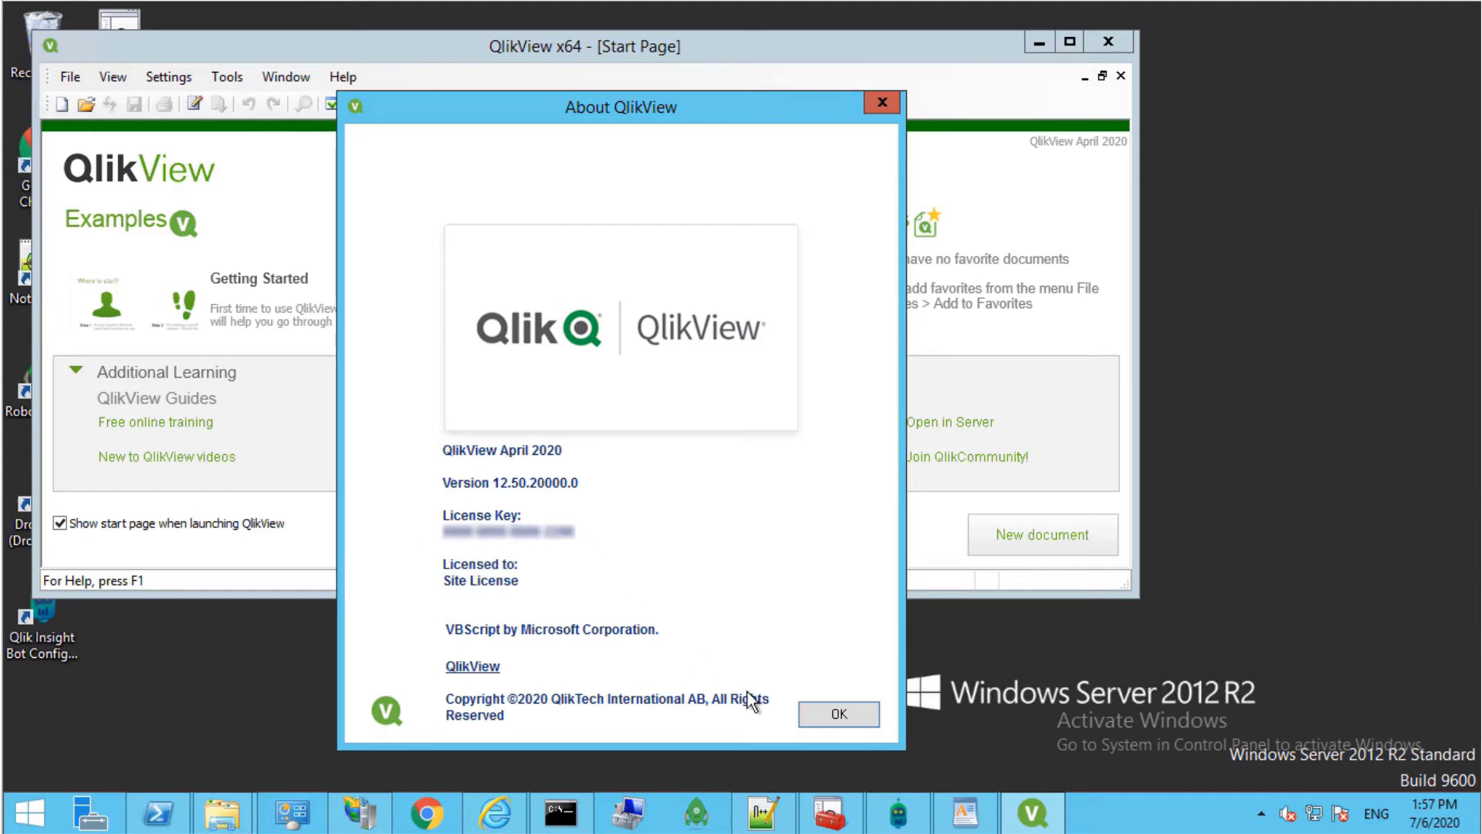
left_click(835, 713)
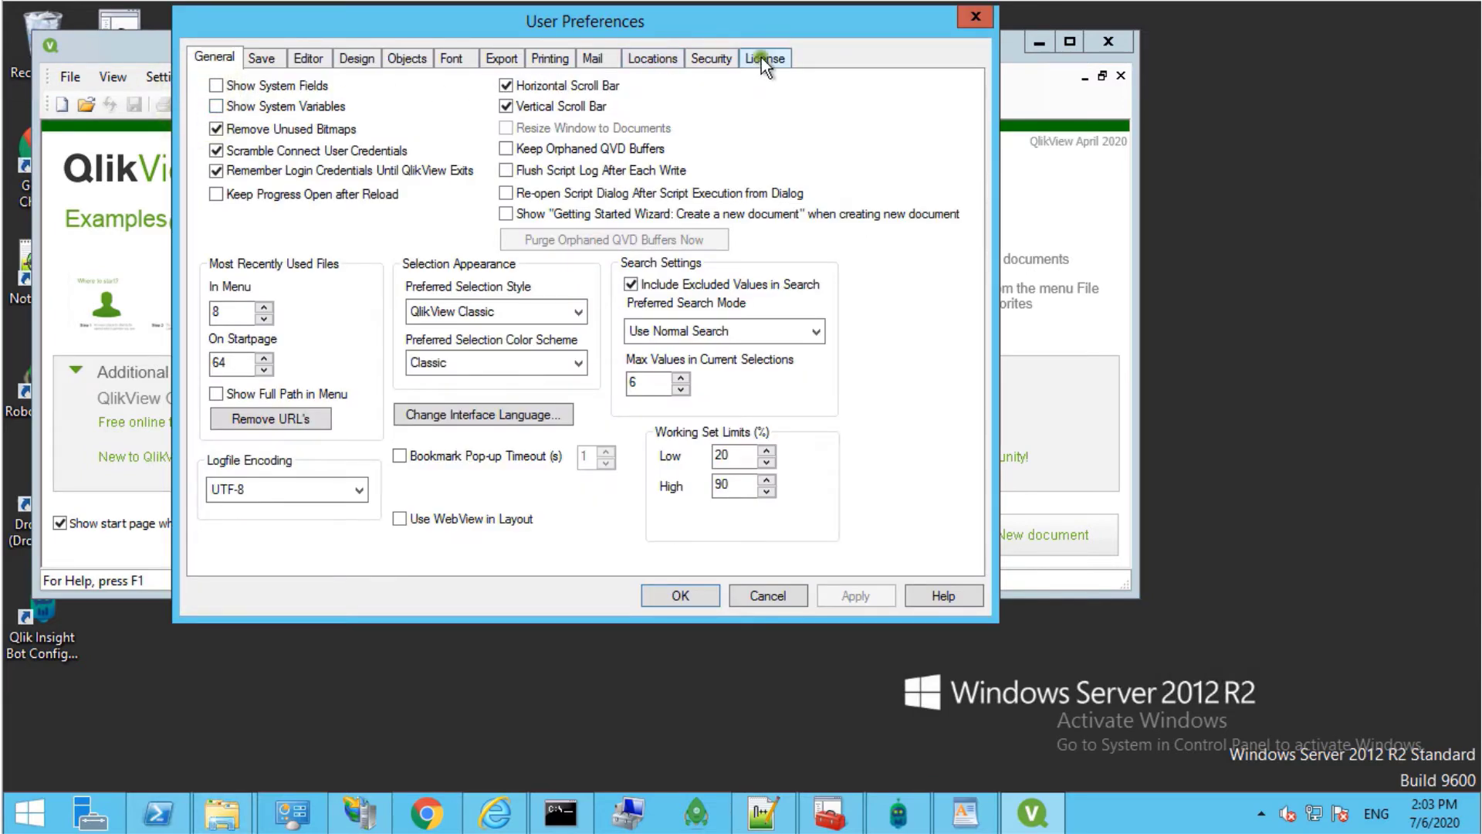
Step: Clear the stored license information from the License settings for the next startup
left_click(272, 251)
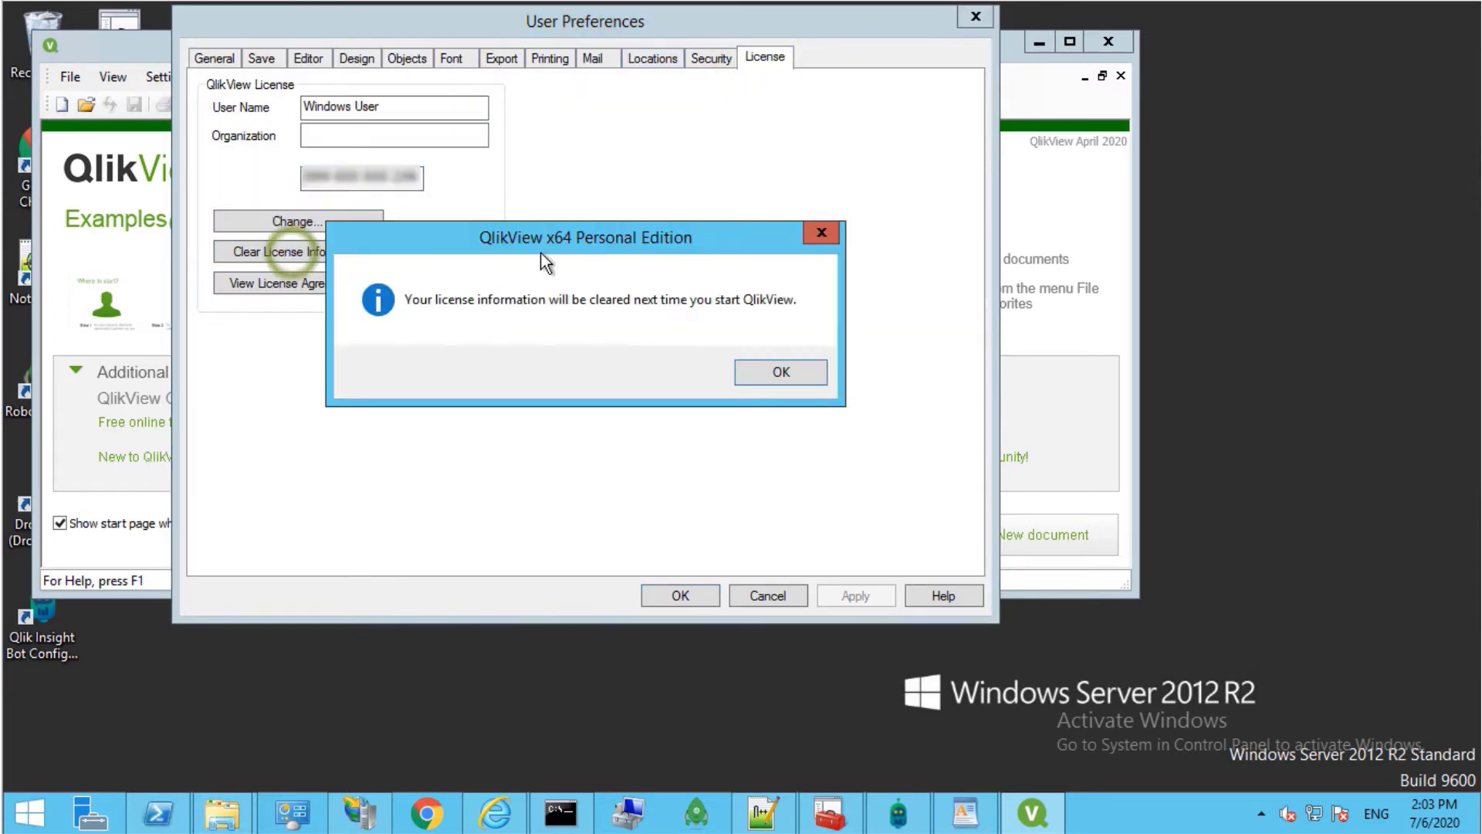
left_click(778, 372)
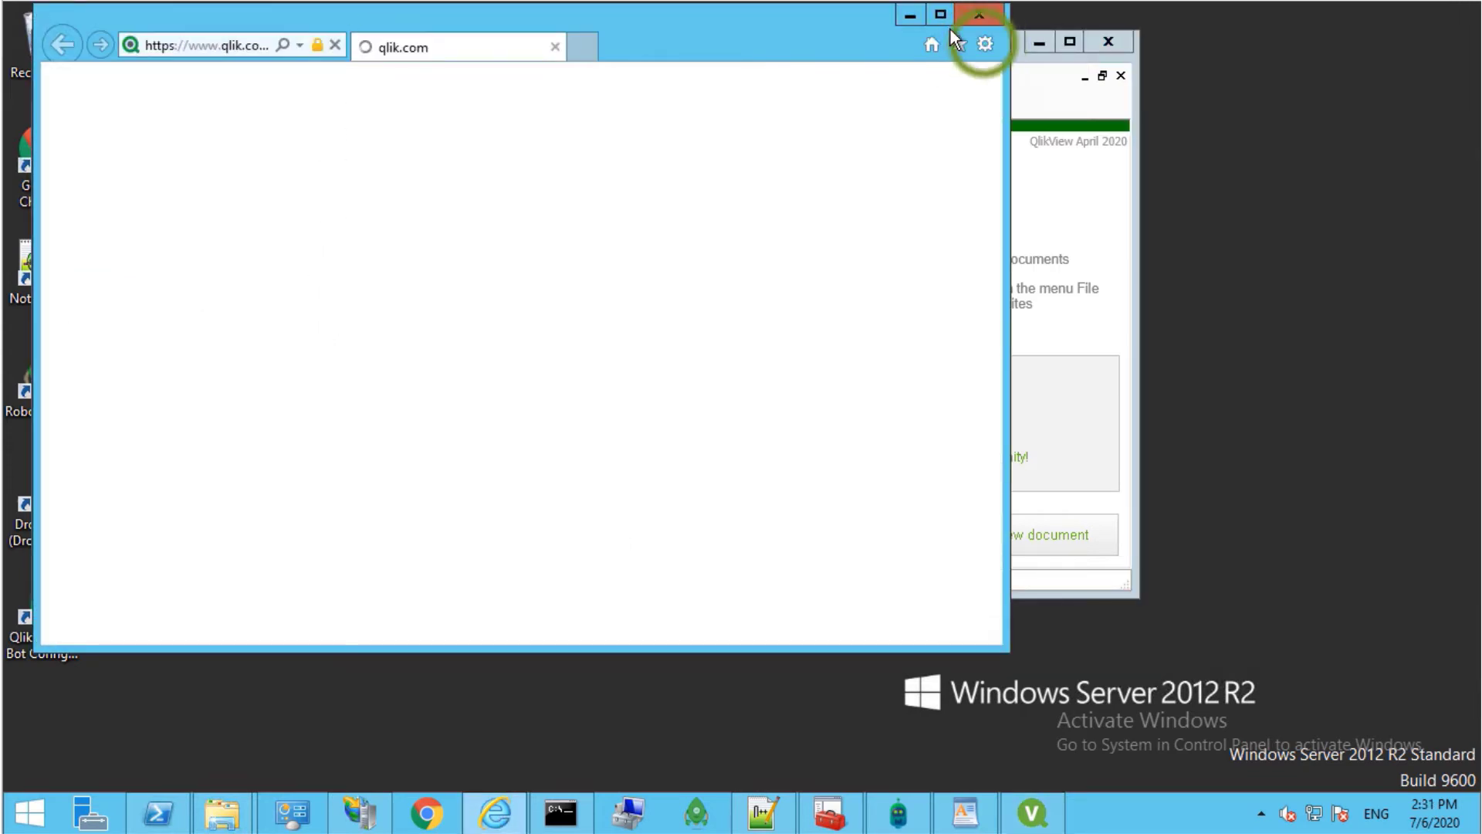
Step: Enable a bogus LAN proxy server in Internet Options so qlik.com fails, then close the browser
left_click(983, 44)
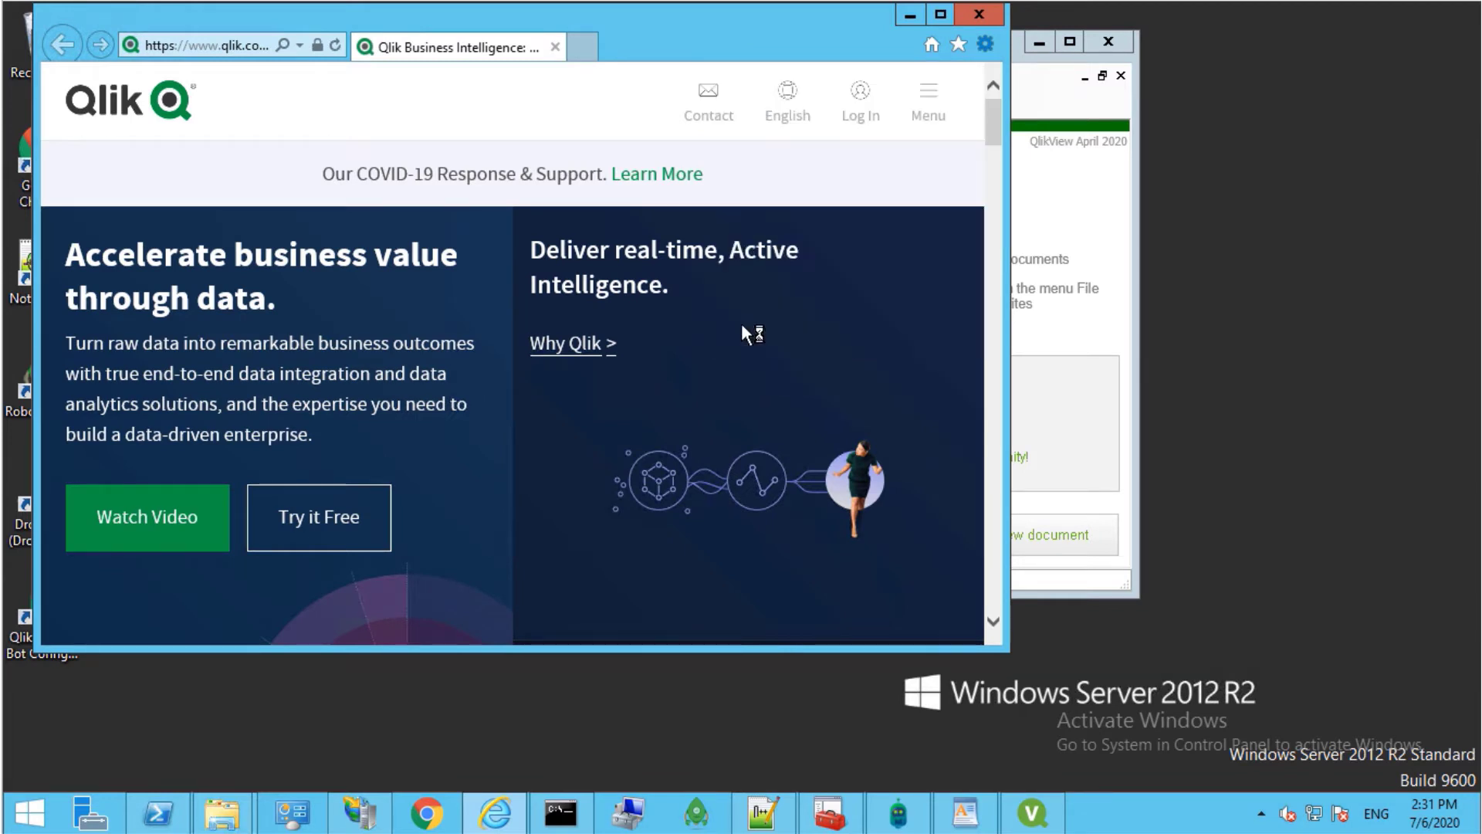
left_click(983, 45)
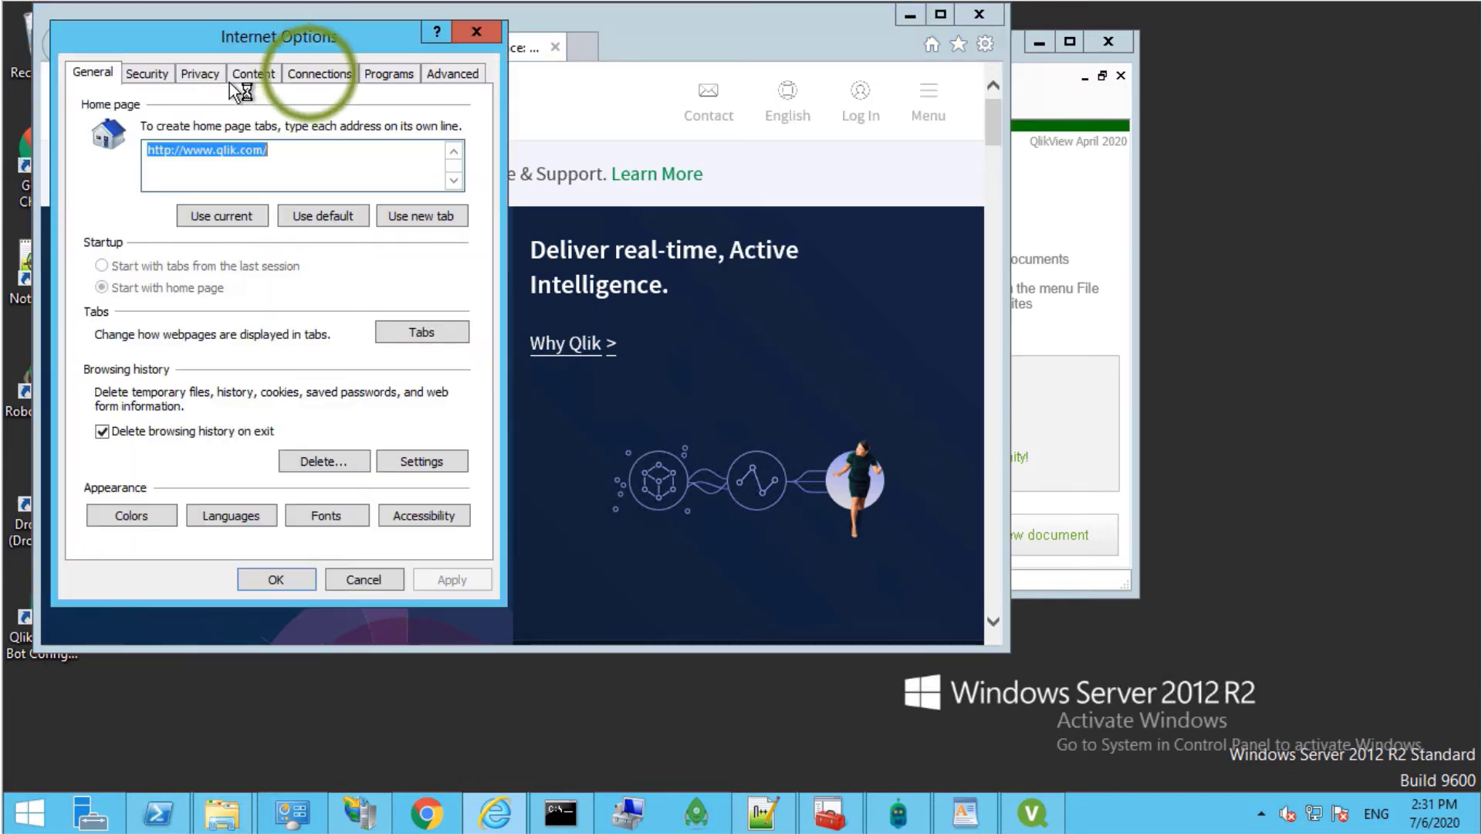
left_click(320, 73)
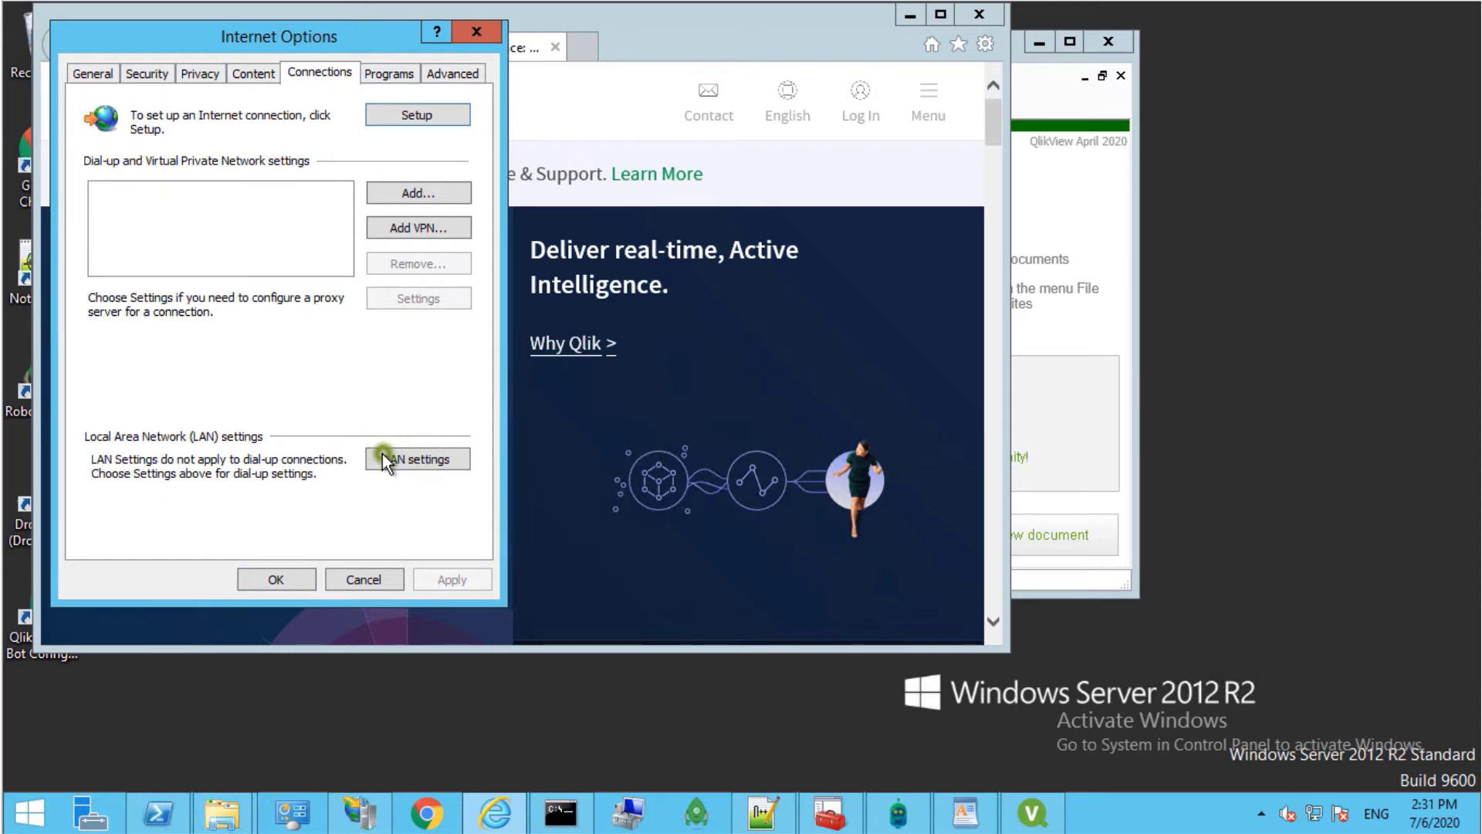
left_click(417, 459)
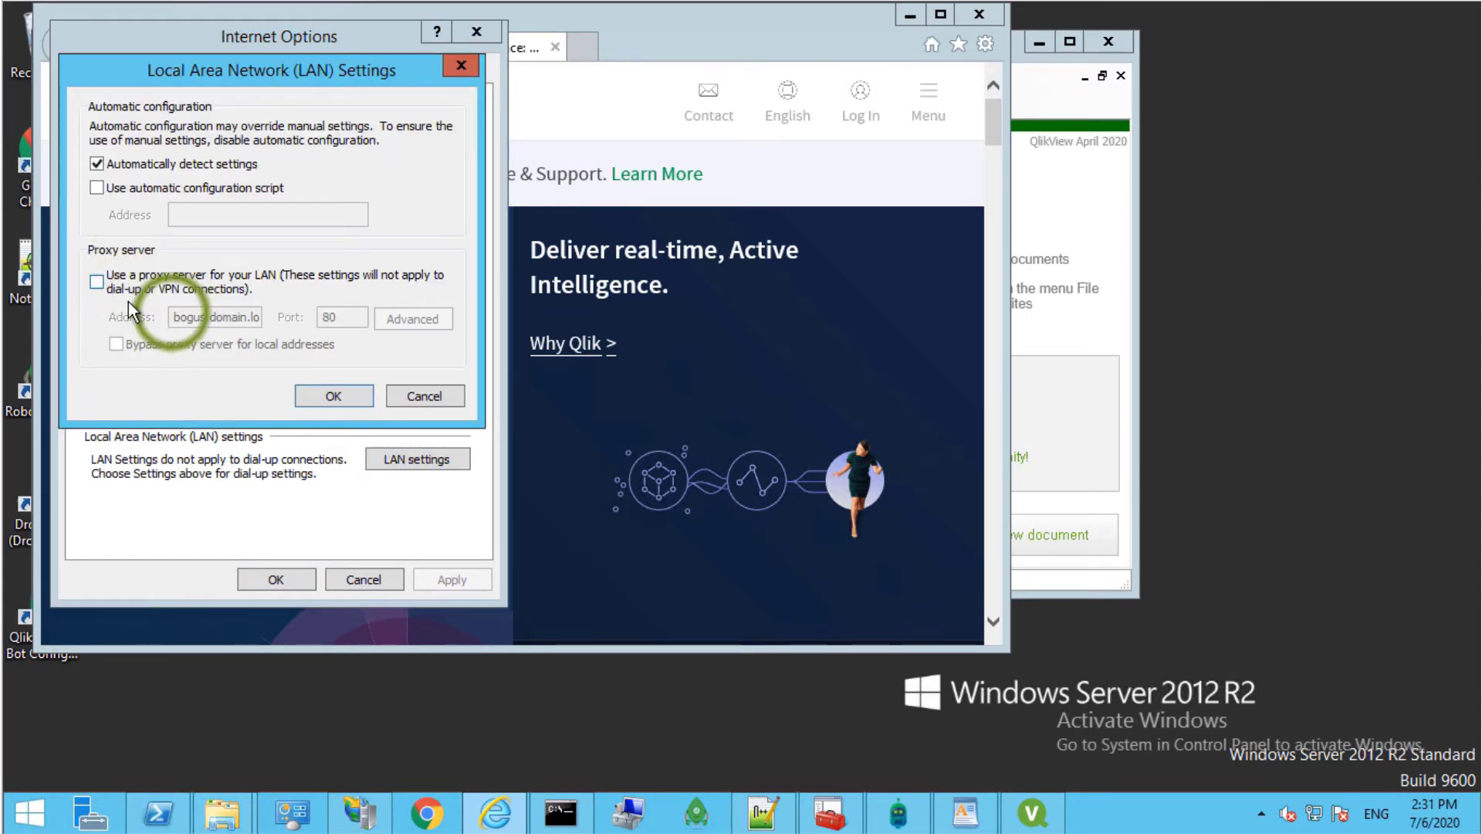
left_click(96, 281)
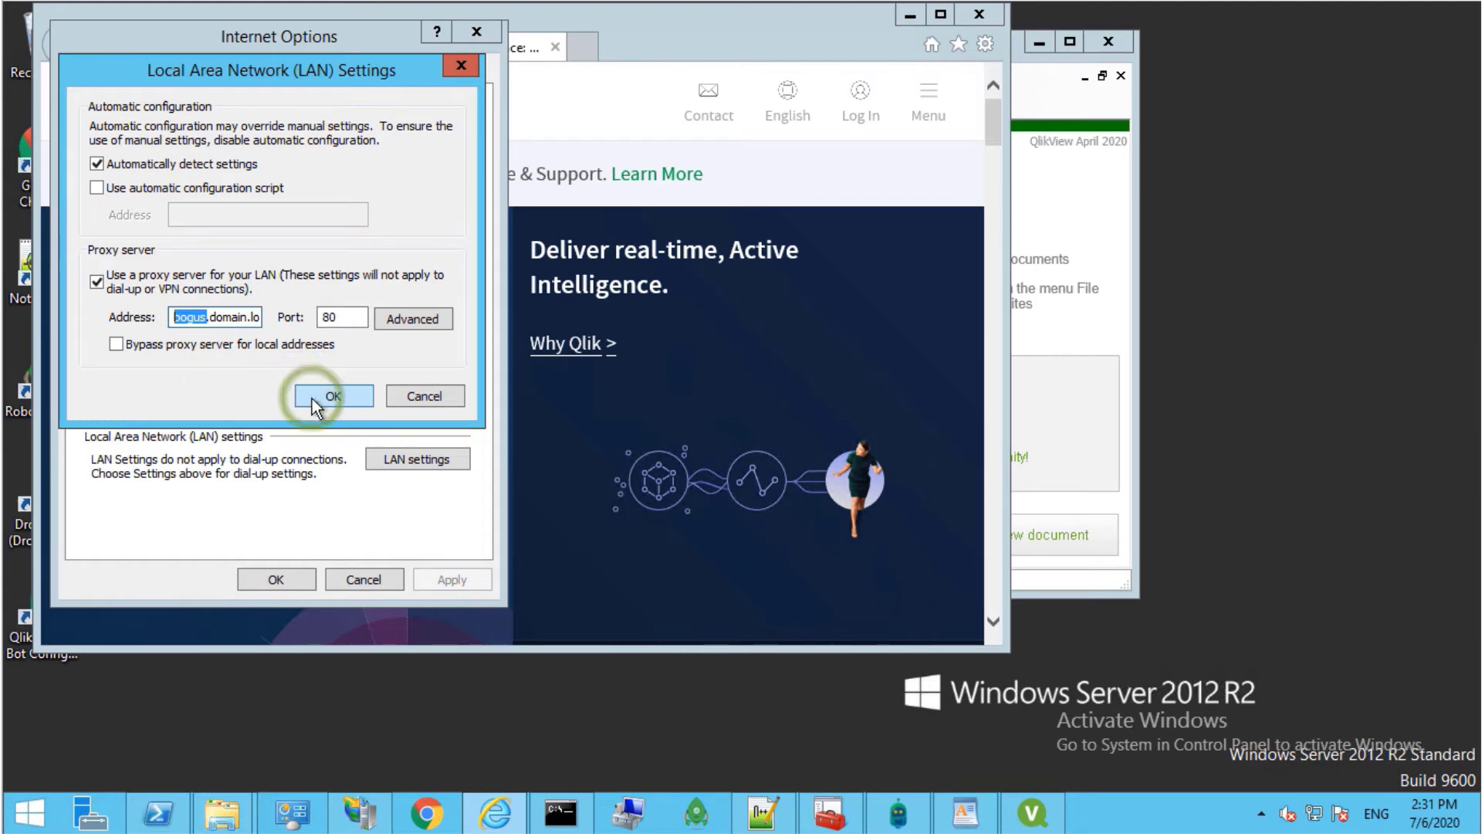
left_click(332, 395)
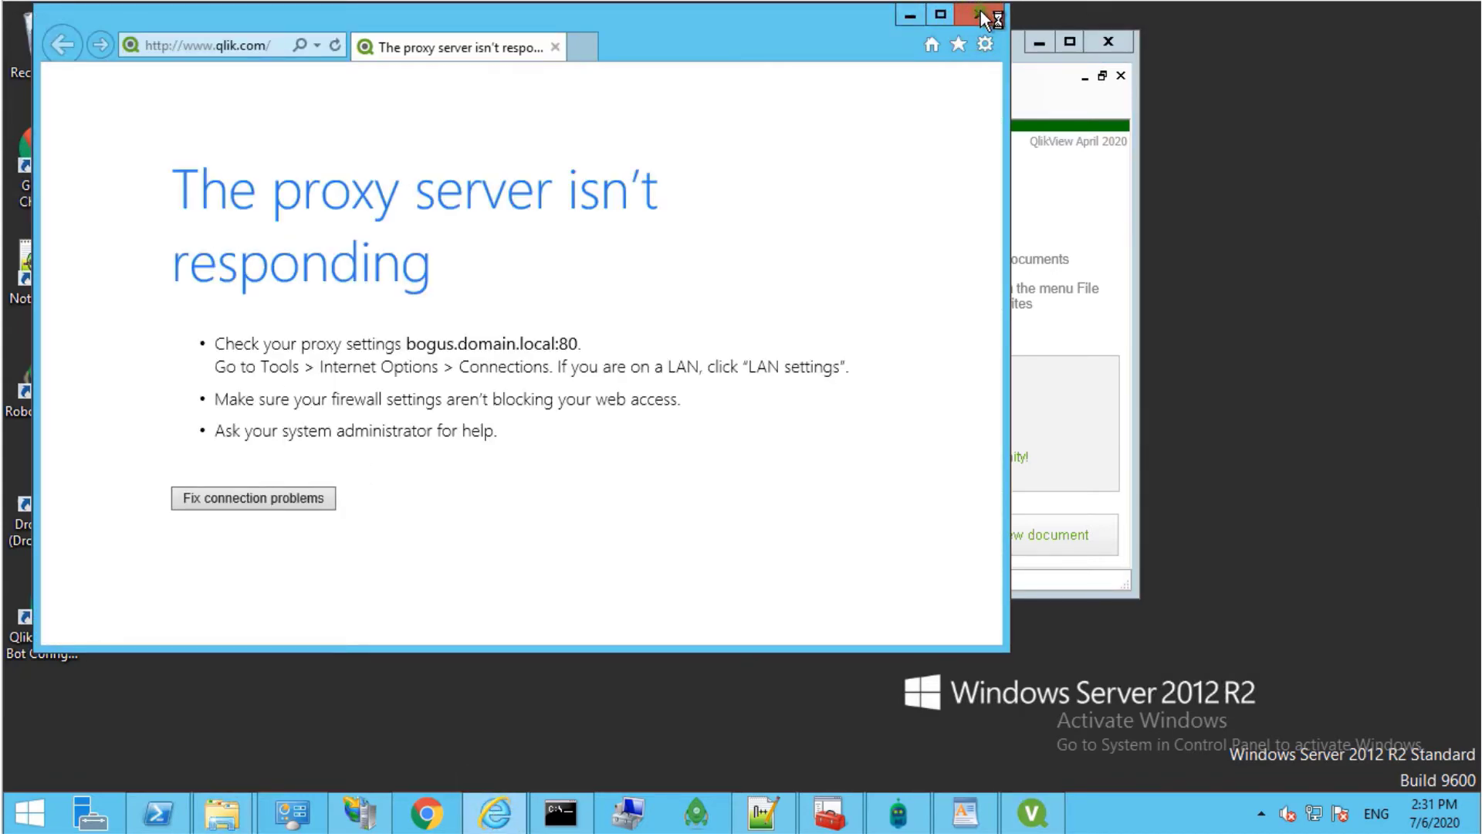
left_click(993, 14)
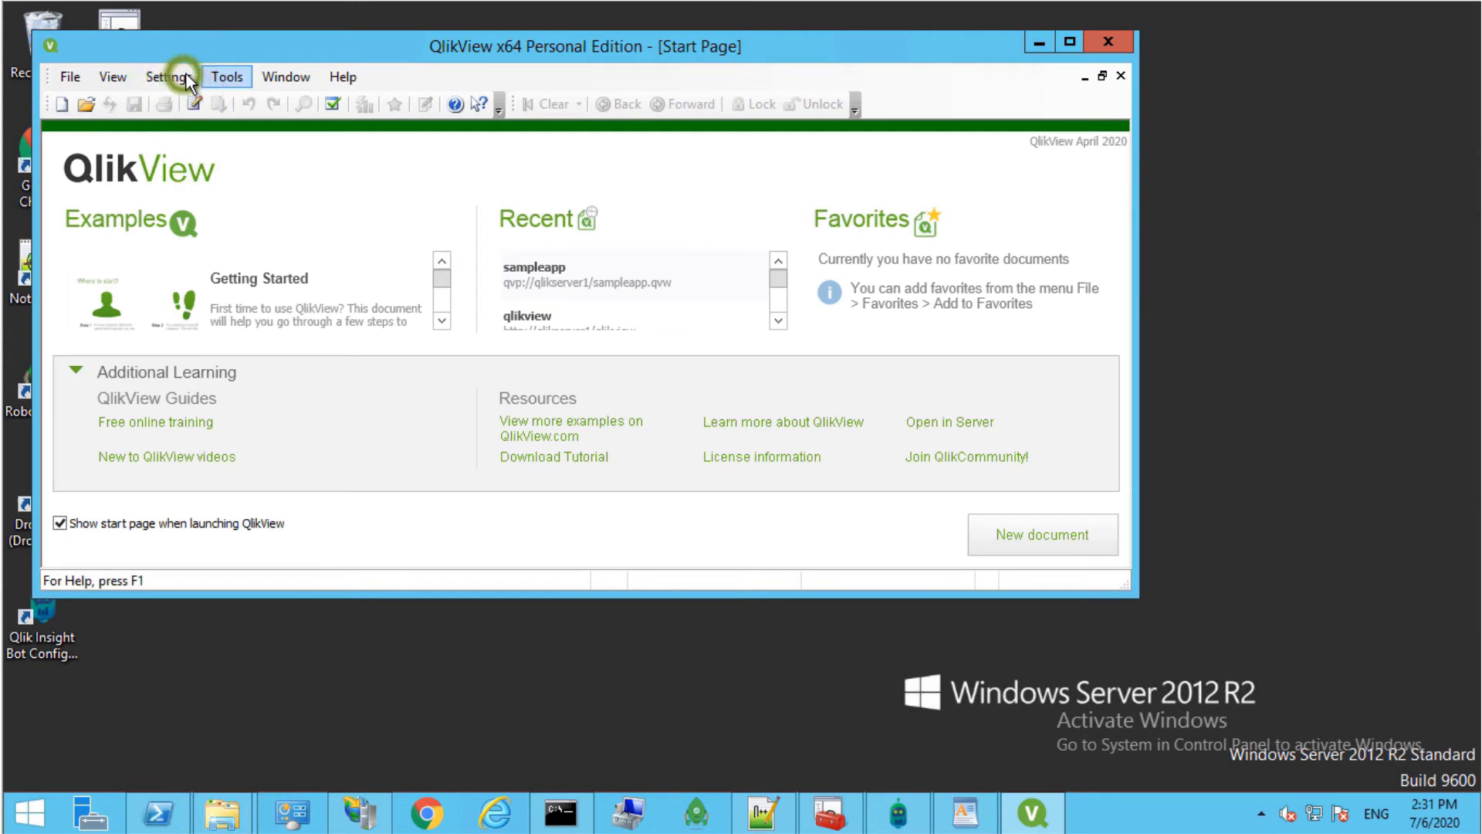
Step: Re-enter the license key and control number in User Preferences and accept the agreement
left_click(167, 78)
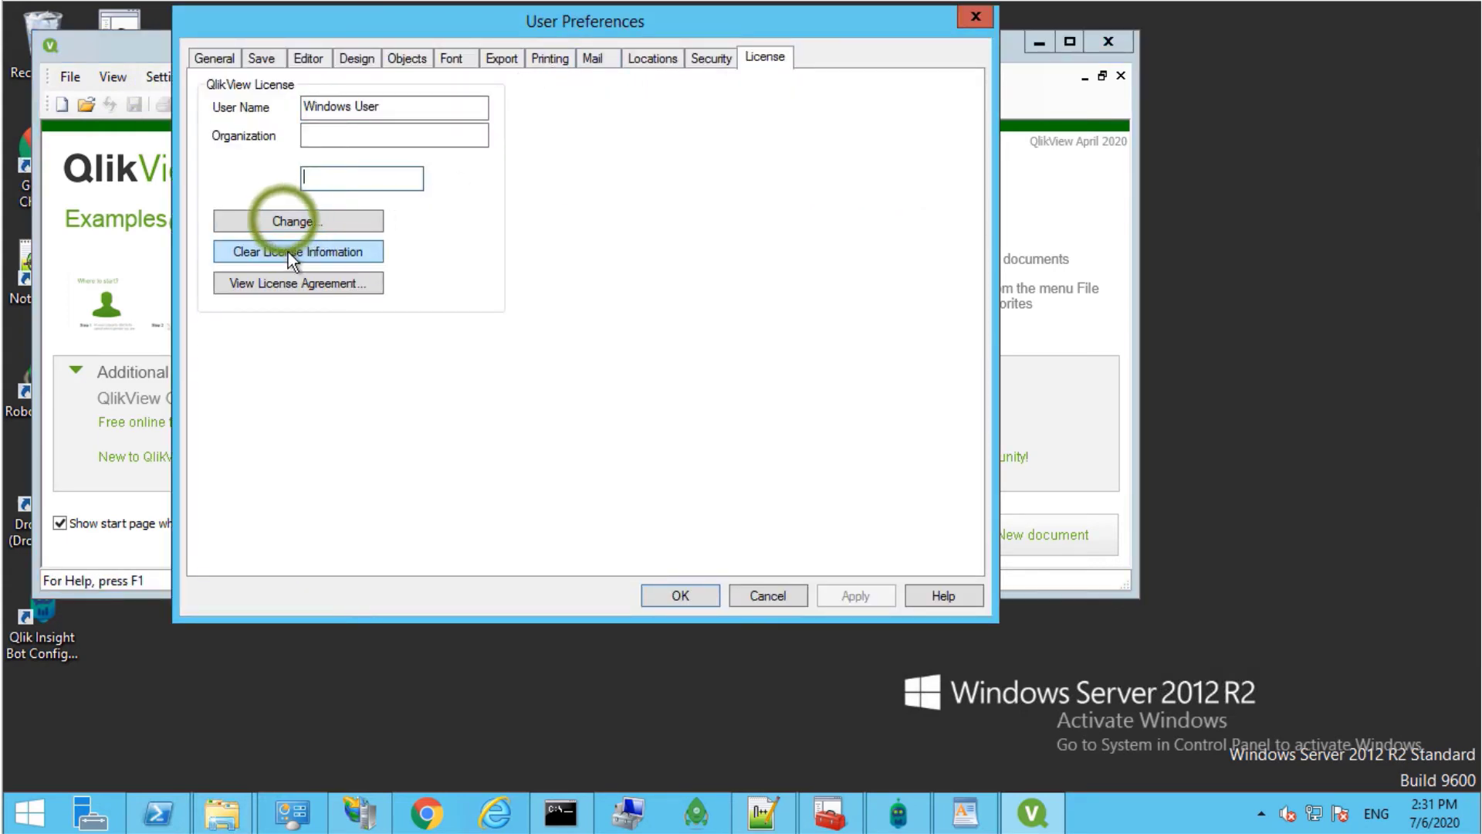
left_click(296, 220)
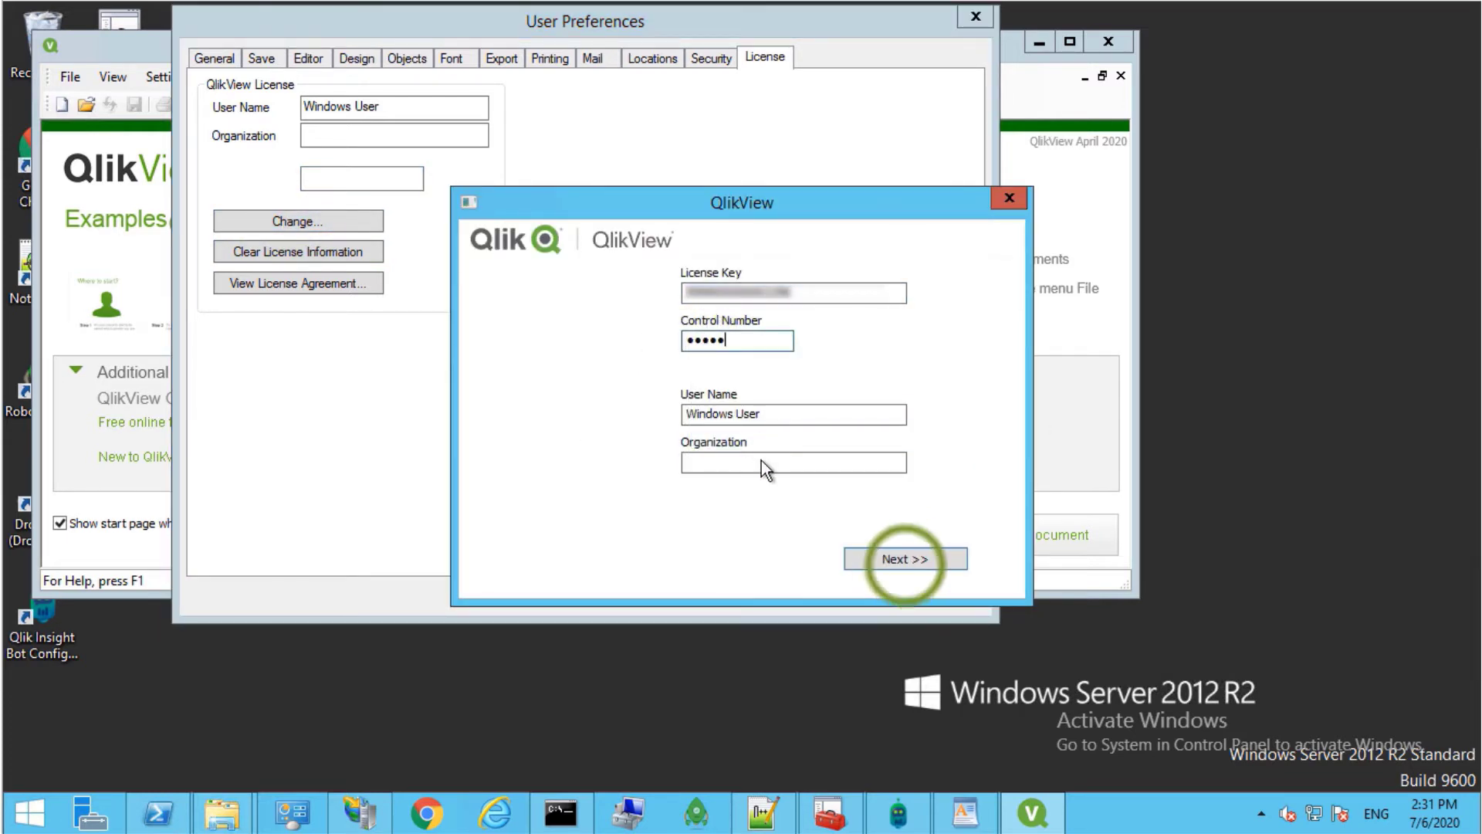
left_click(904, 559)
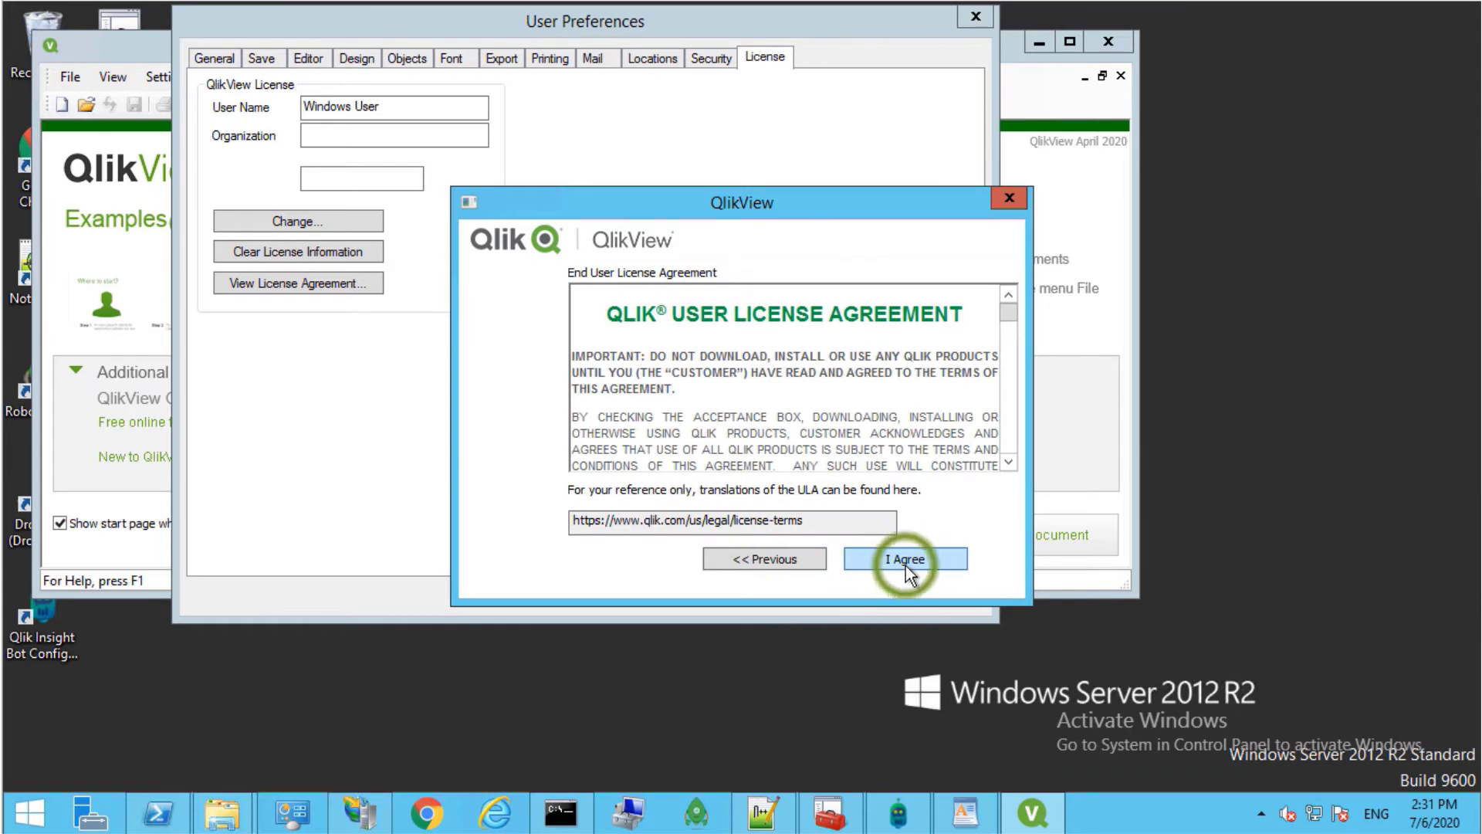
left_click(903, 558)
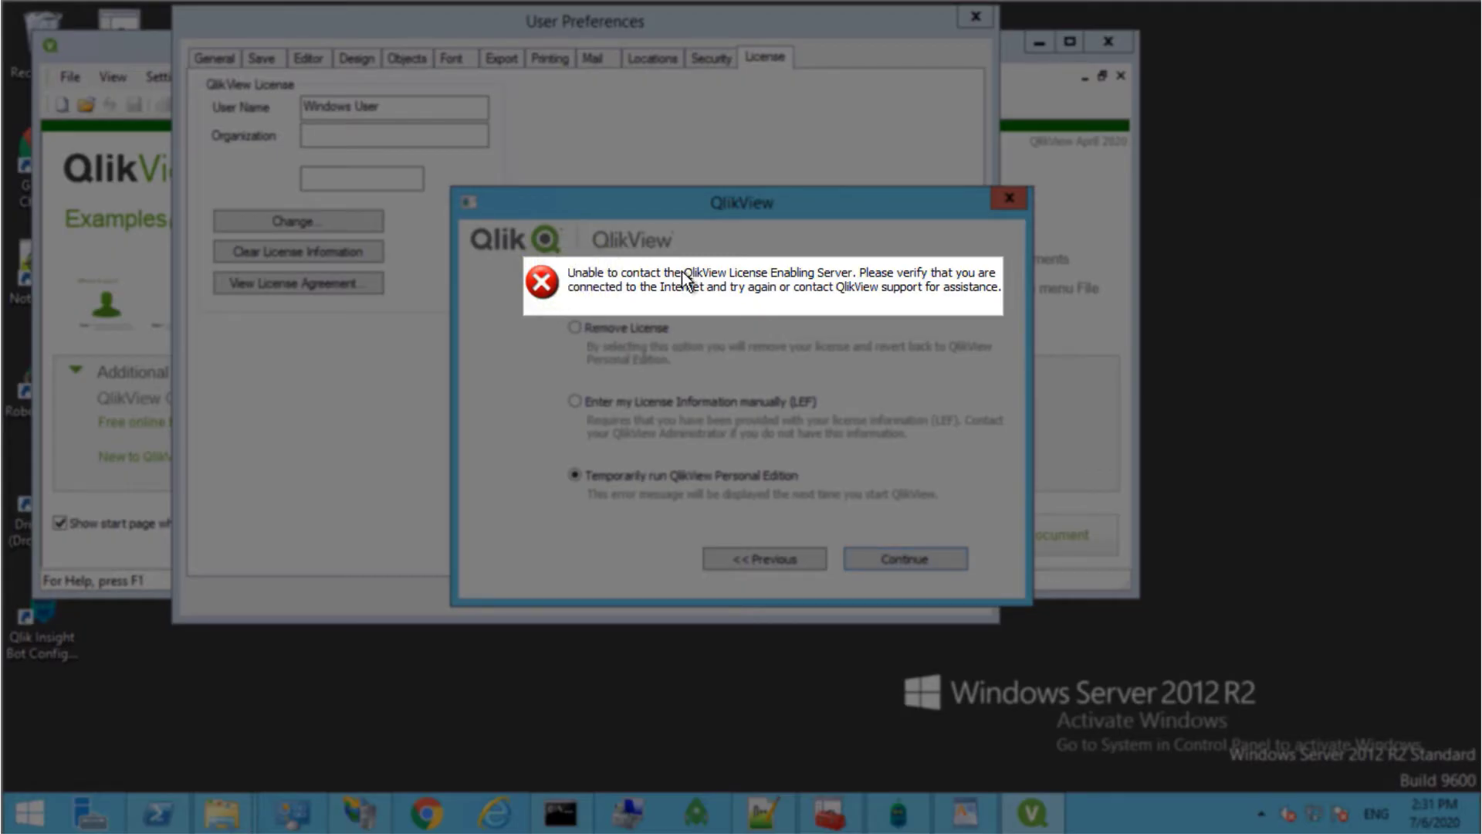
mouse_move(935, 291)
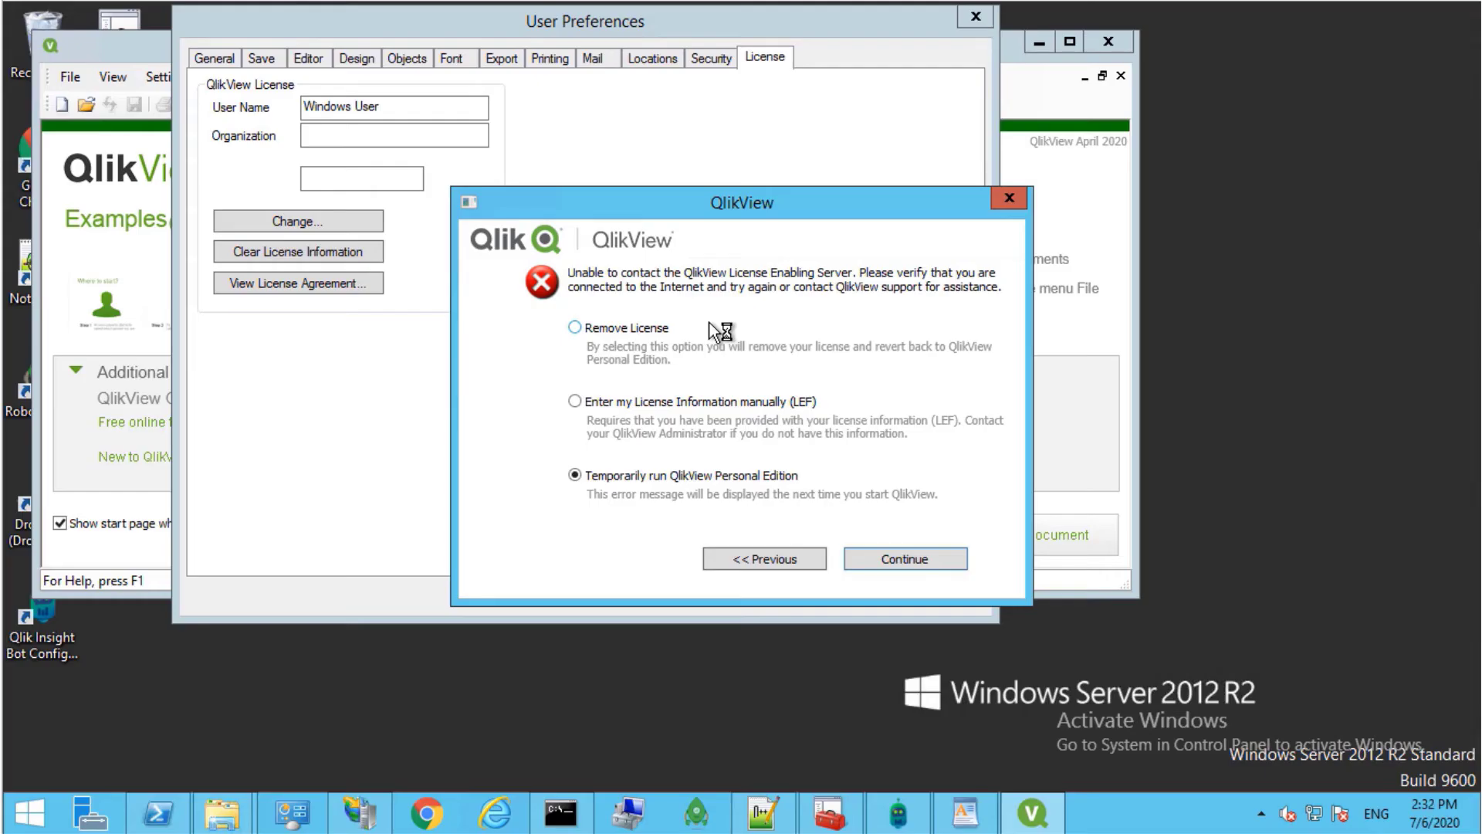
mouse_move(574, 412)
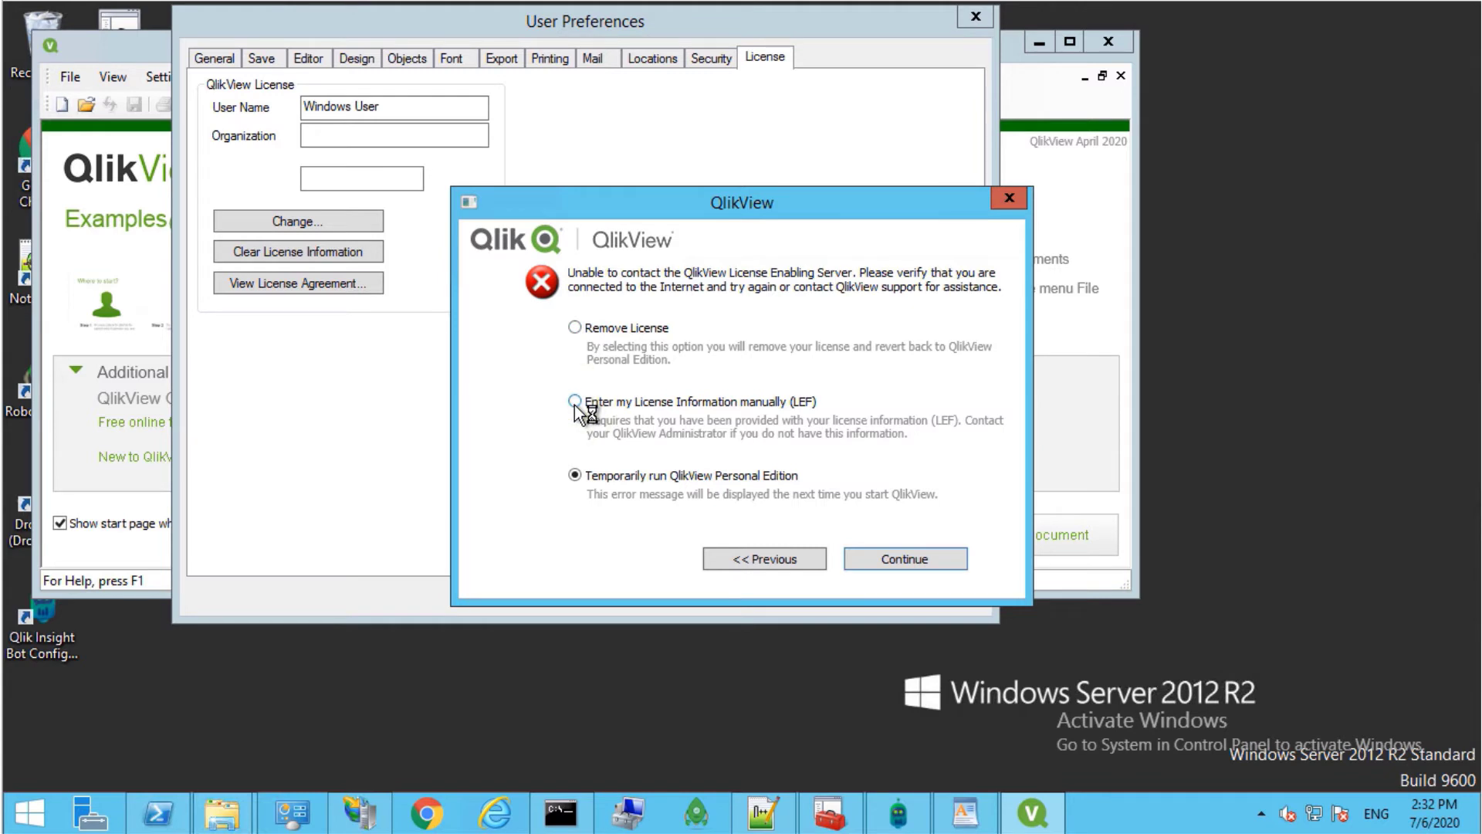
Step: With the license server unreachable, choose 'Enter my License Information manually (LEF)' and continue
left_click(549, 401)
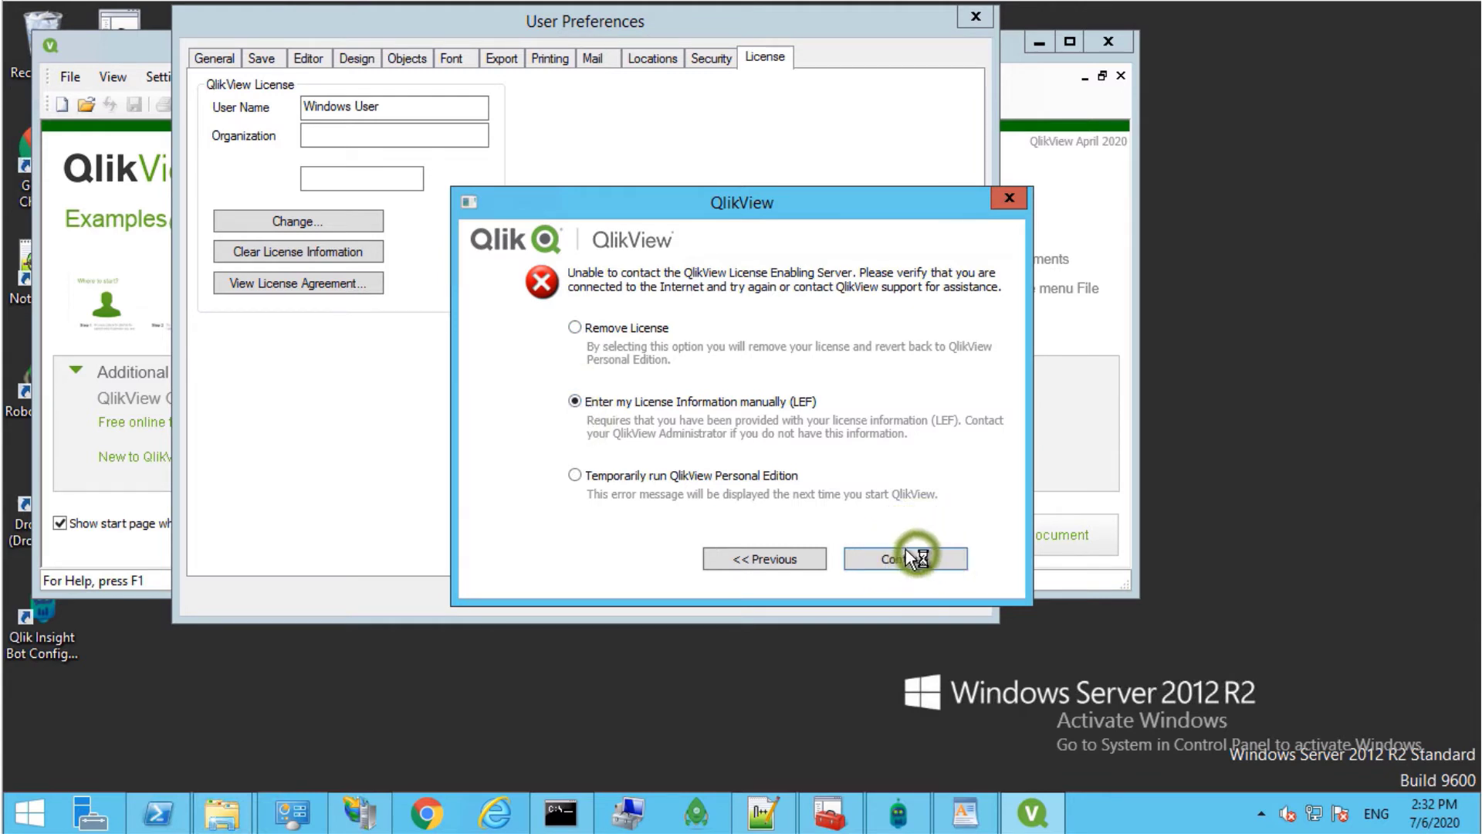
left_click(903, 557)
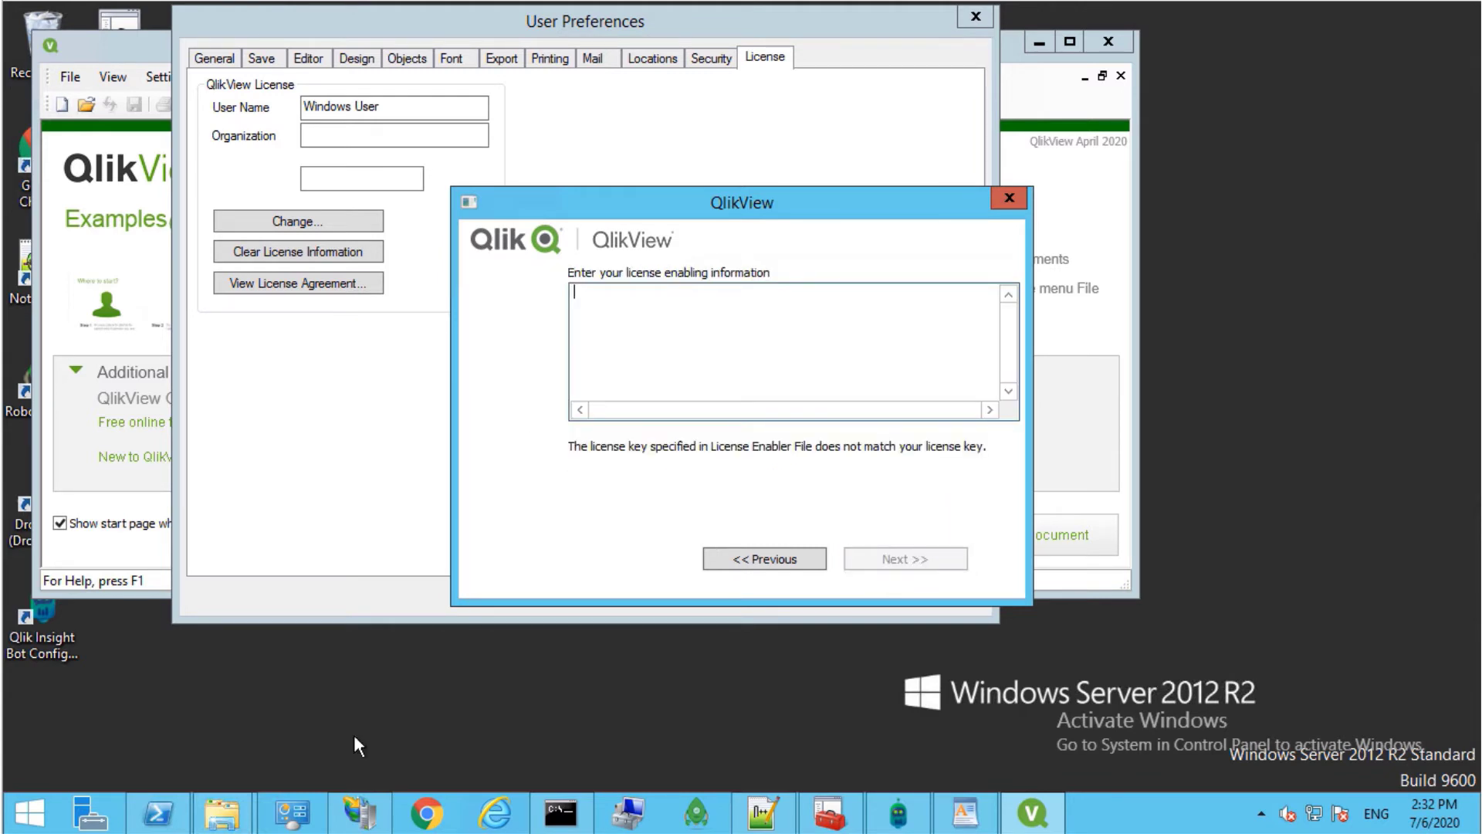
mouse_move(500, 730)
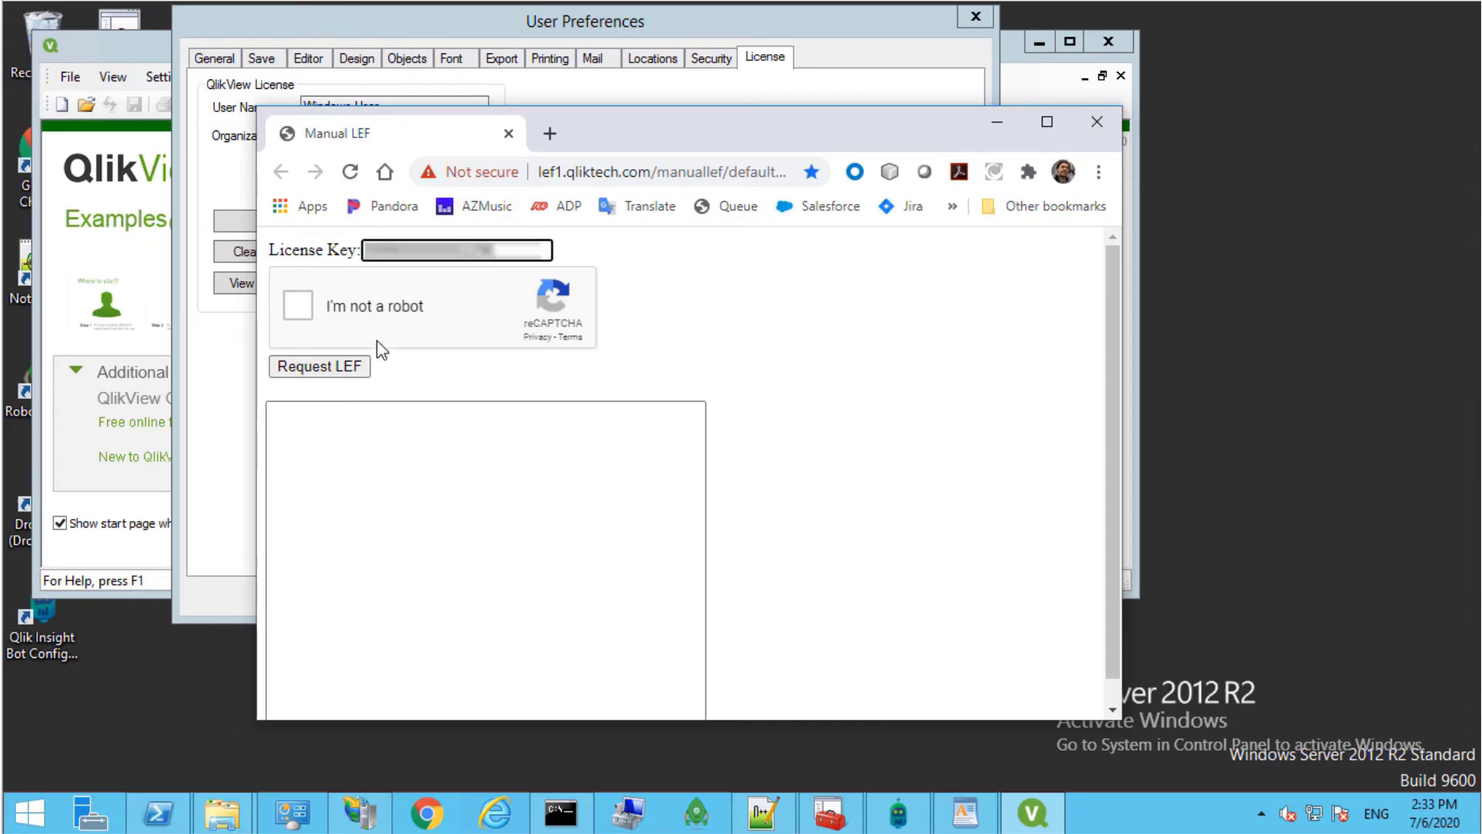
Step: On lef1.qliktech.com, pass the robot check and request the LEF text
left_click(297, 306)
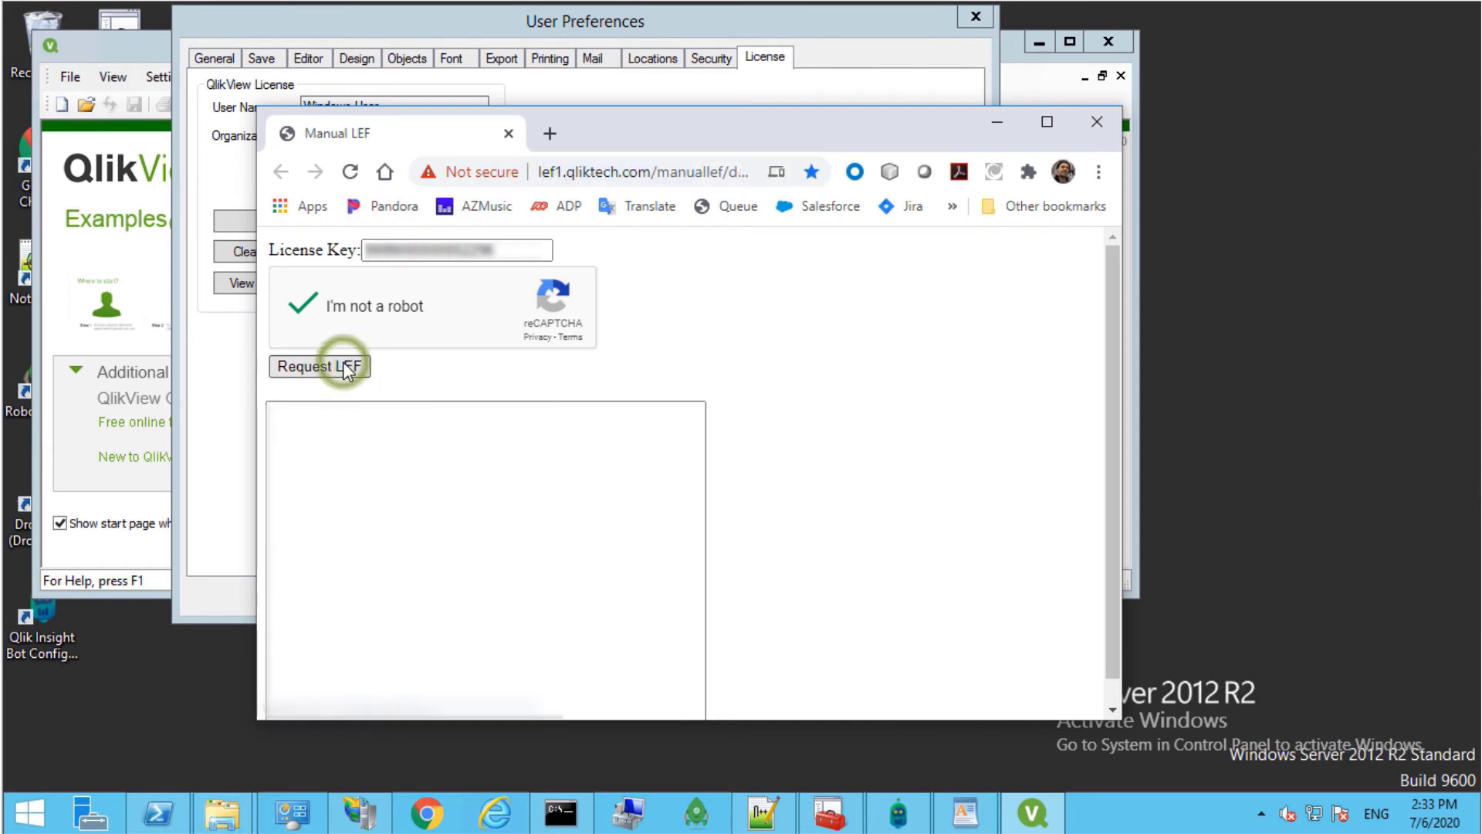
left_click(319, 367)
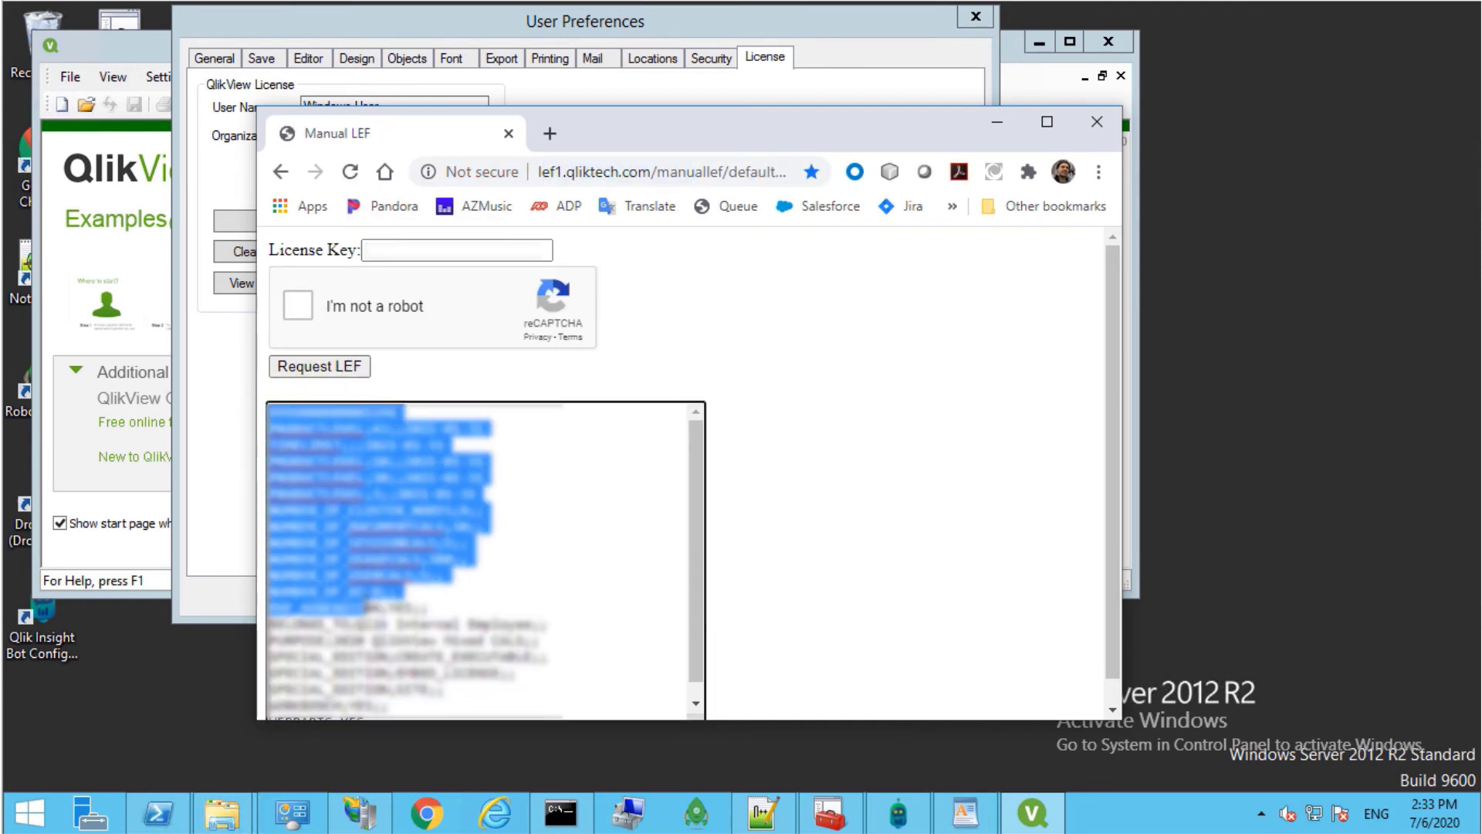
scroll("down", 3)
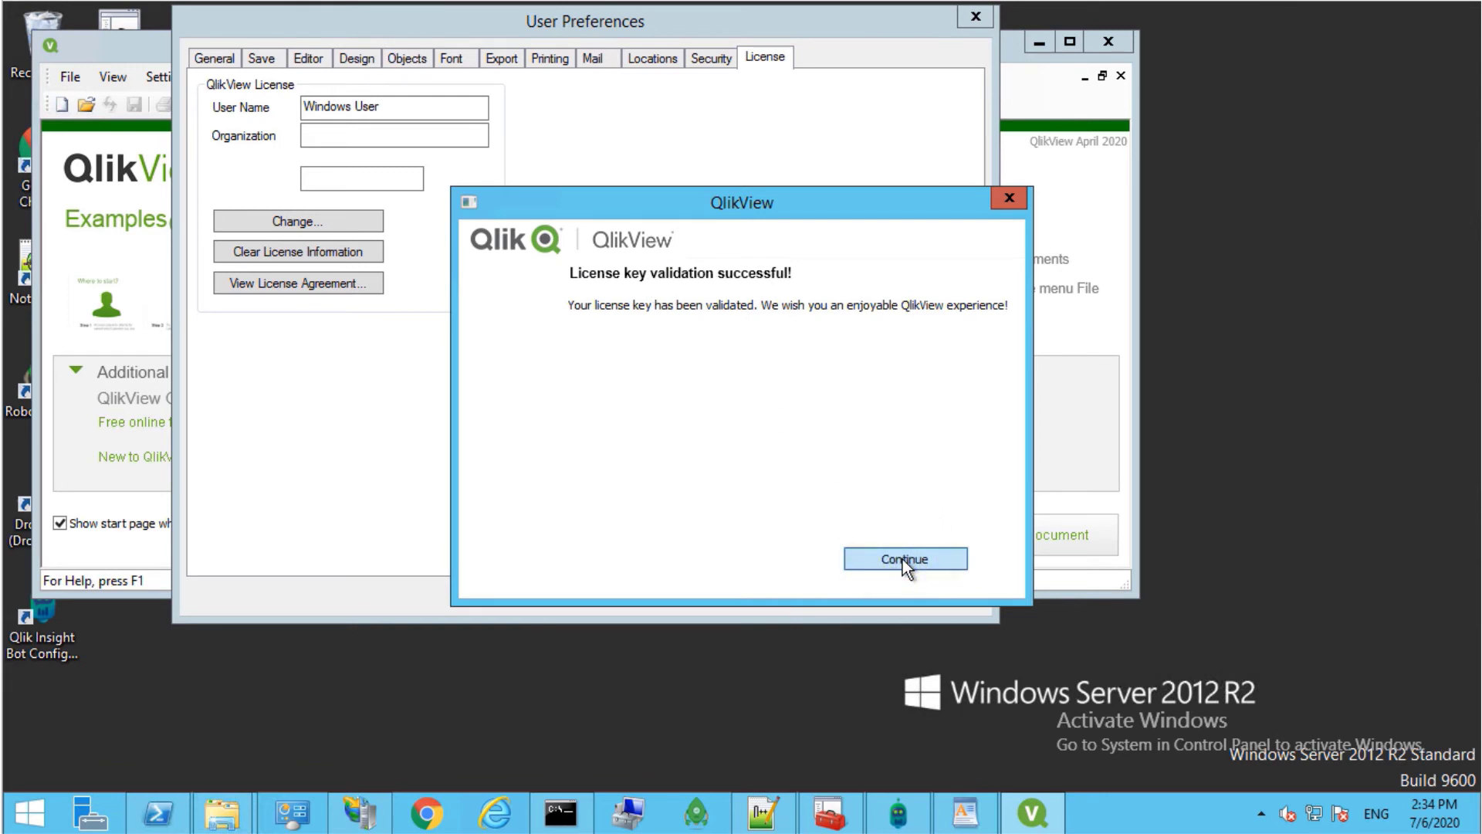
Step: Continue past the validation success message and apply the license preferences with OK
left_click(903, 559)
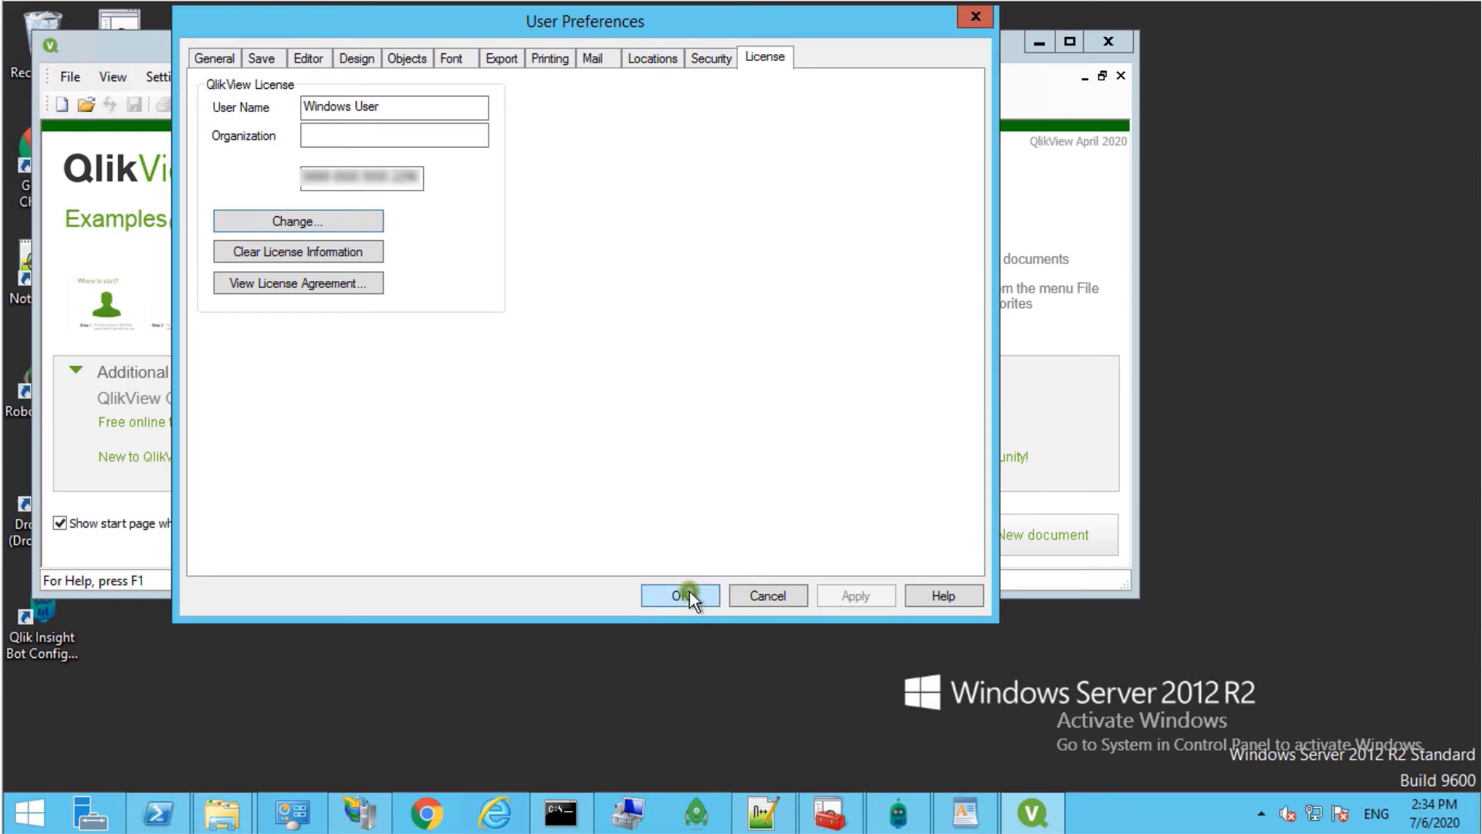
left_click(680, 596)
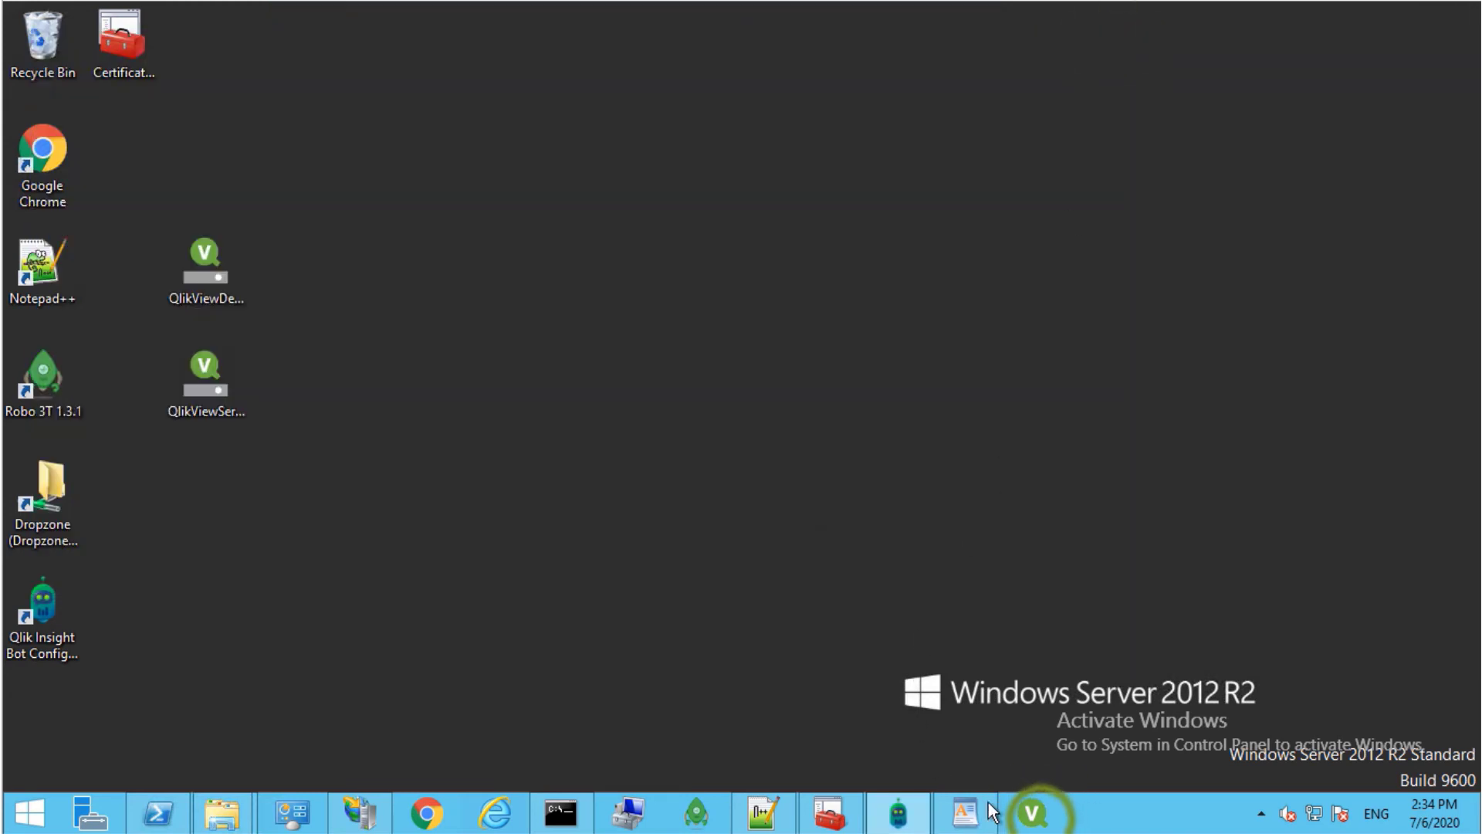
Step: Relaunch QlikView and review Help > About QlikView showing the license key and Site License
left_click(1034, 813)
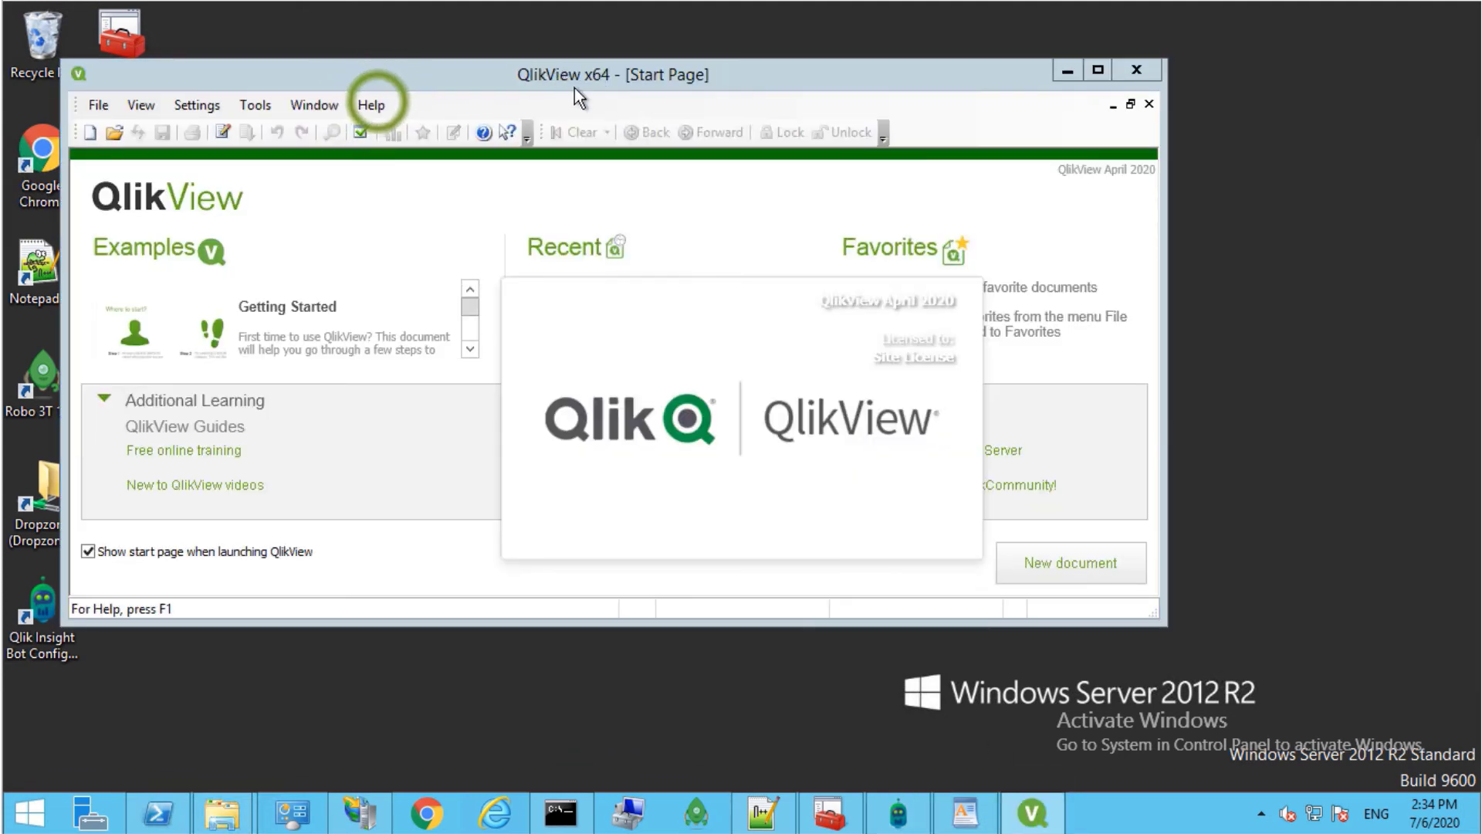
left_click(372, 104)
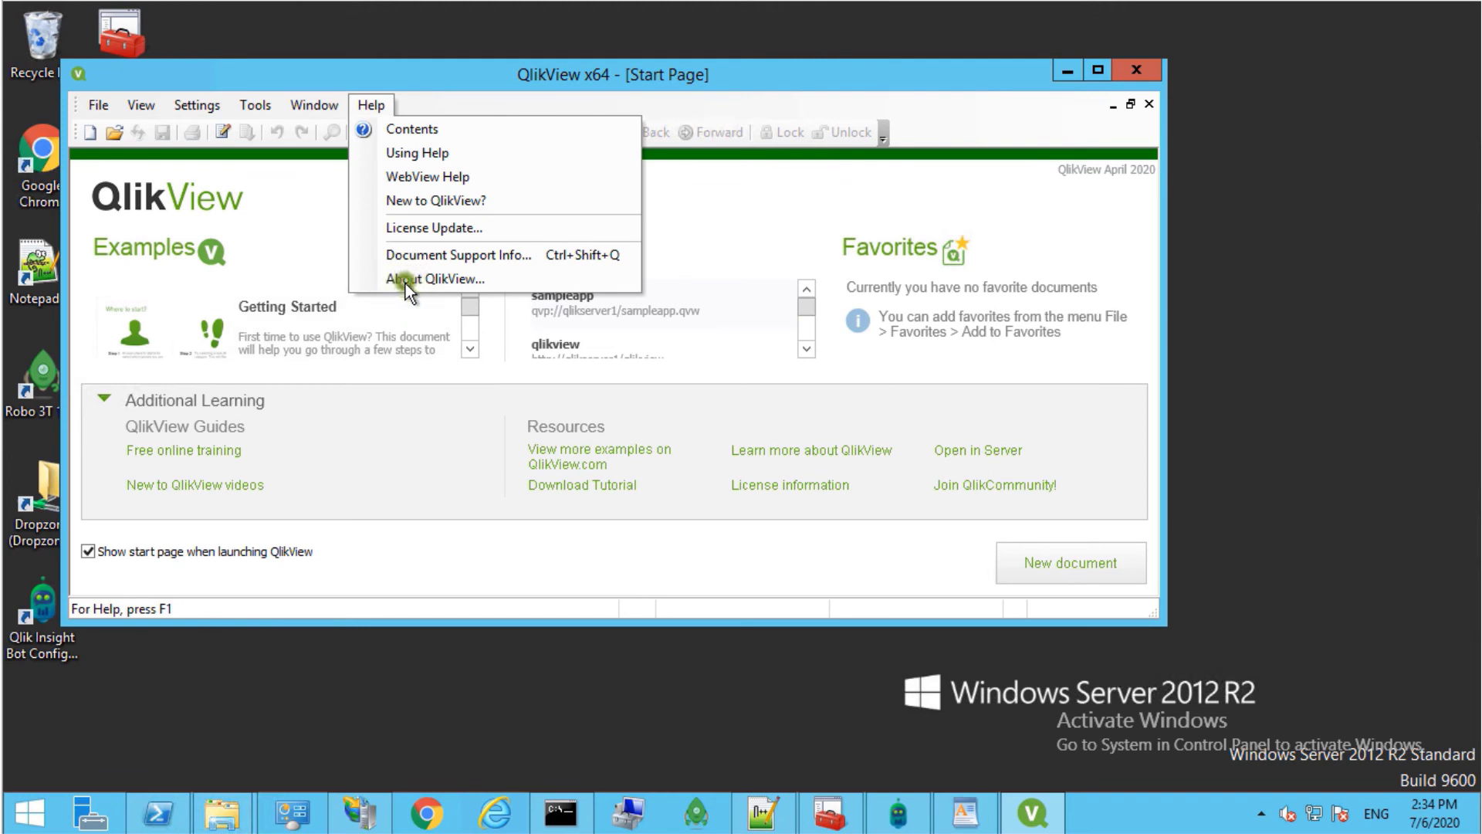
left_click(434, 278)
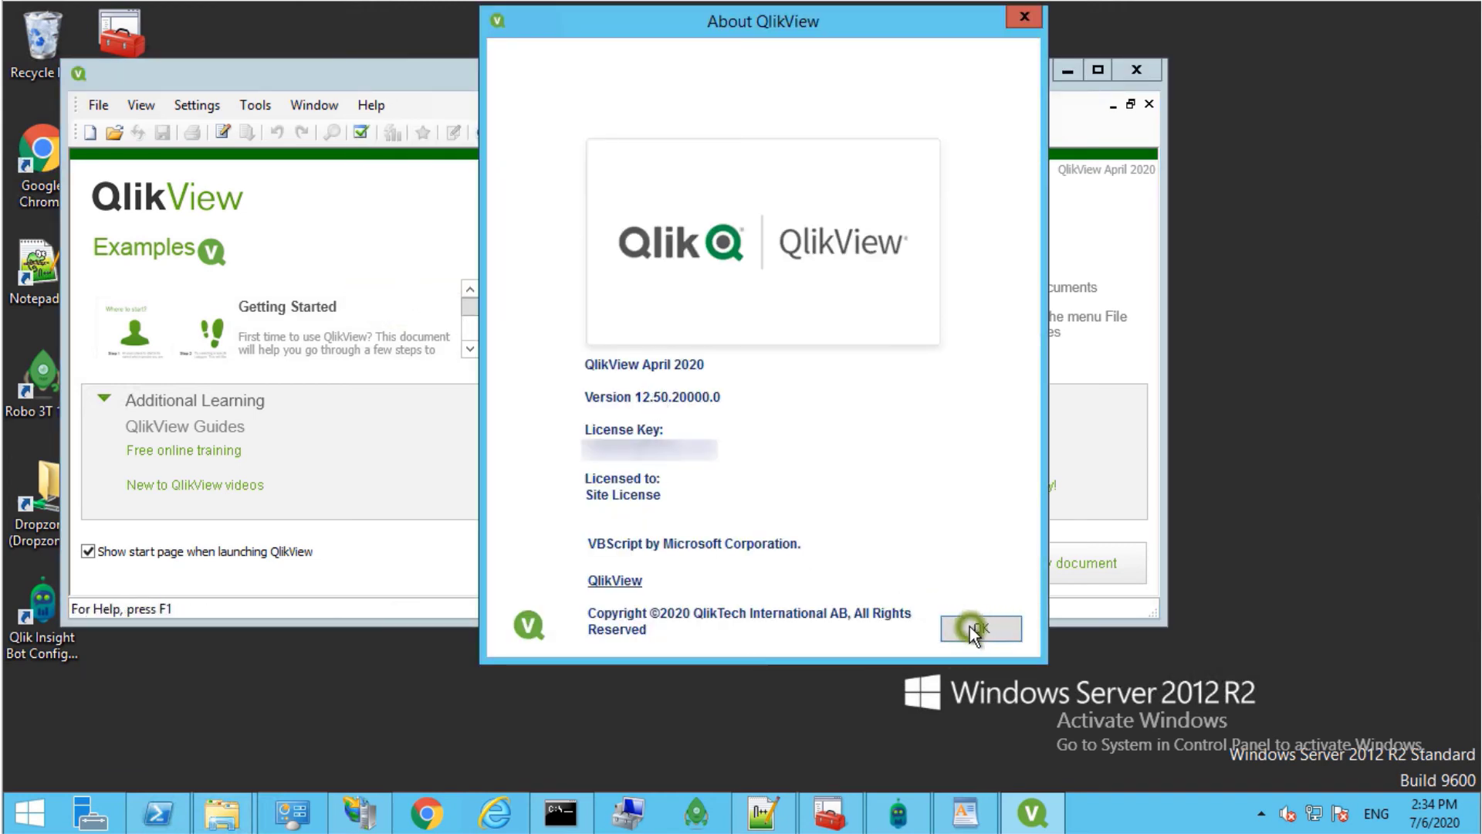
left_click(978, 628)
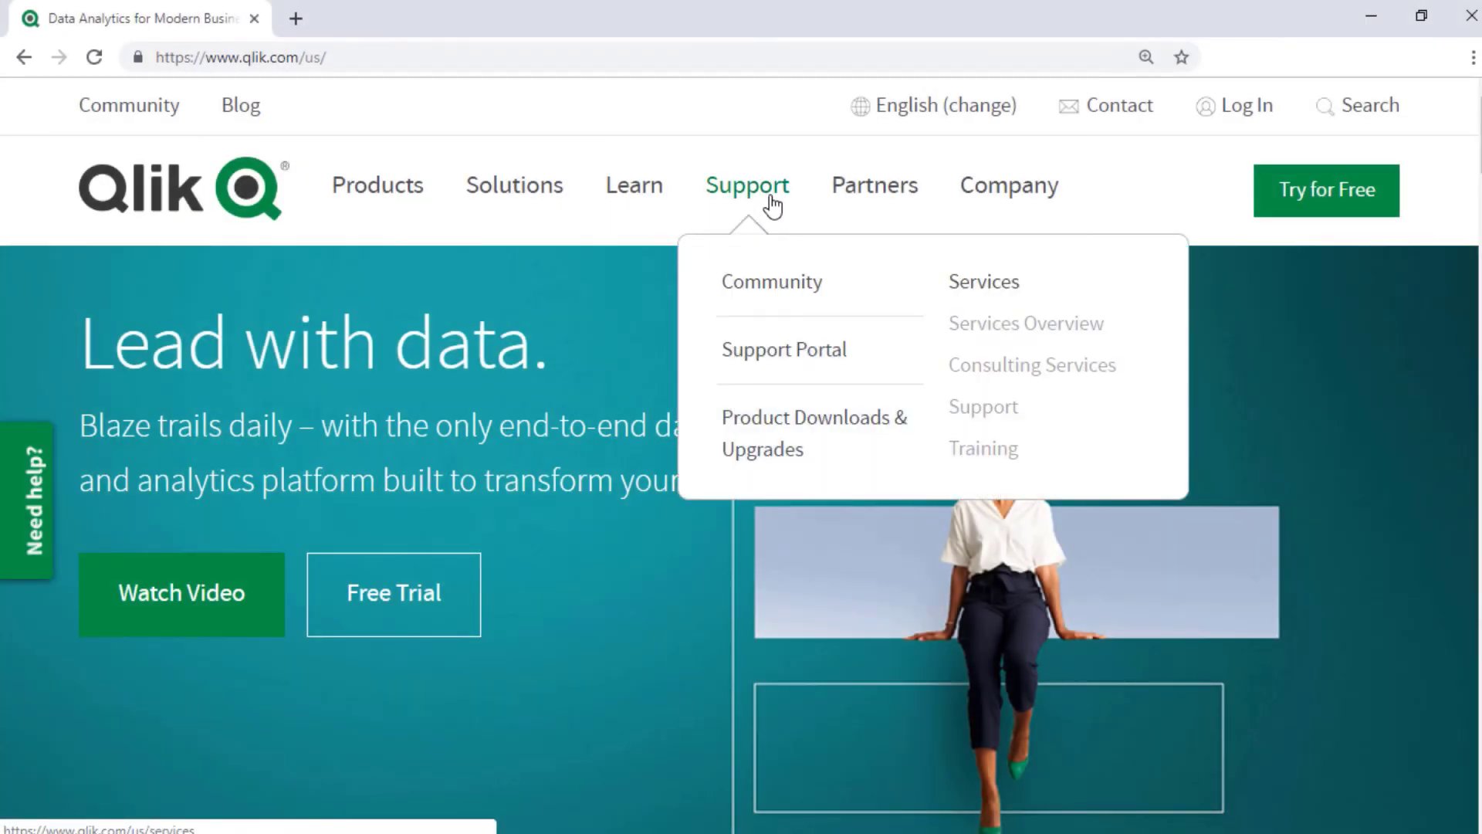
Step: Search the Qlik Support Portal for 'Windows Event Logs' and list the matching articles
left_click(782, 349)
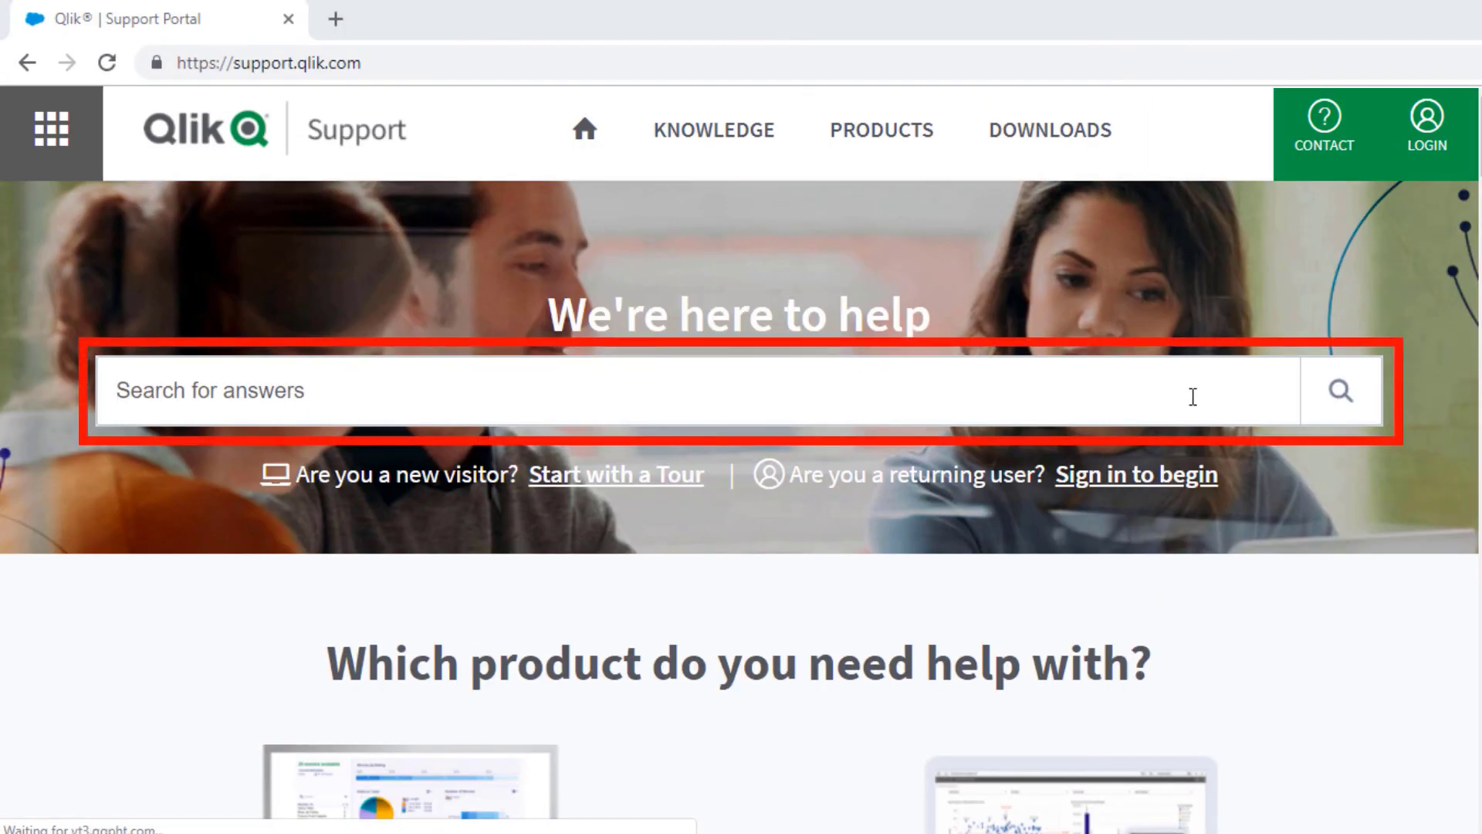
type("Windows Event Logs")
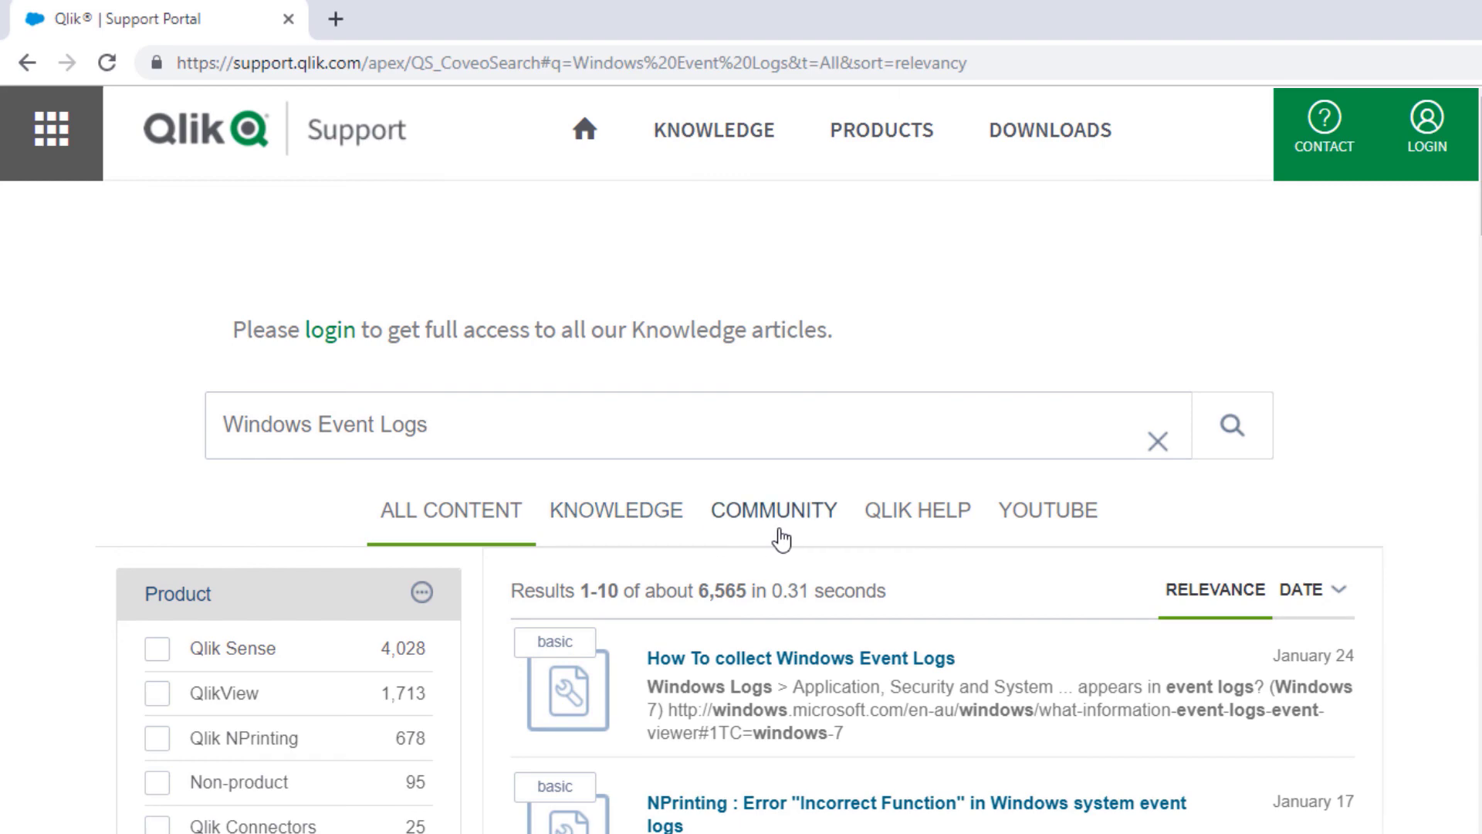
mouse_move(1054, 531)
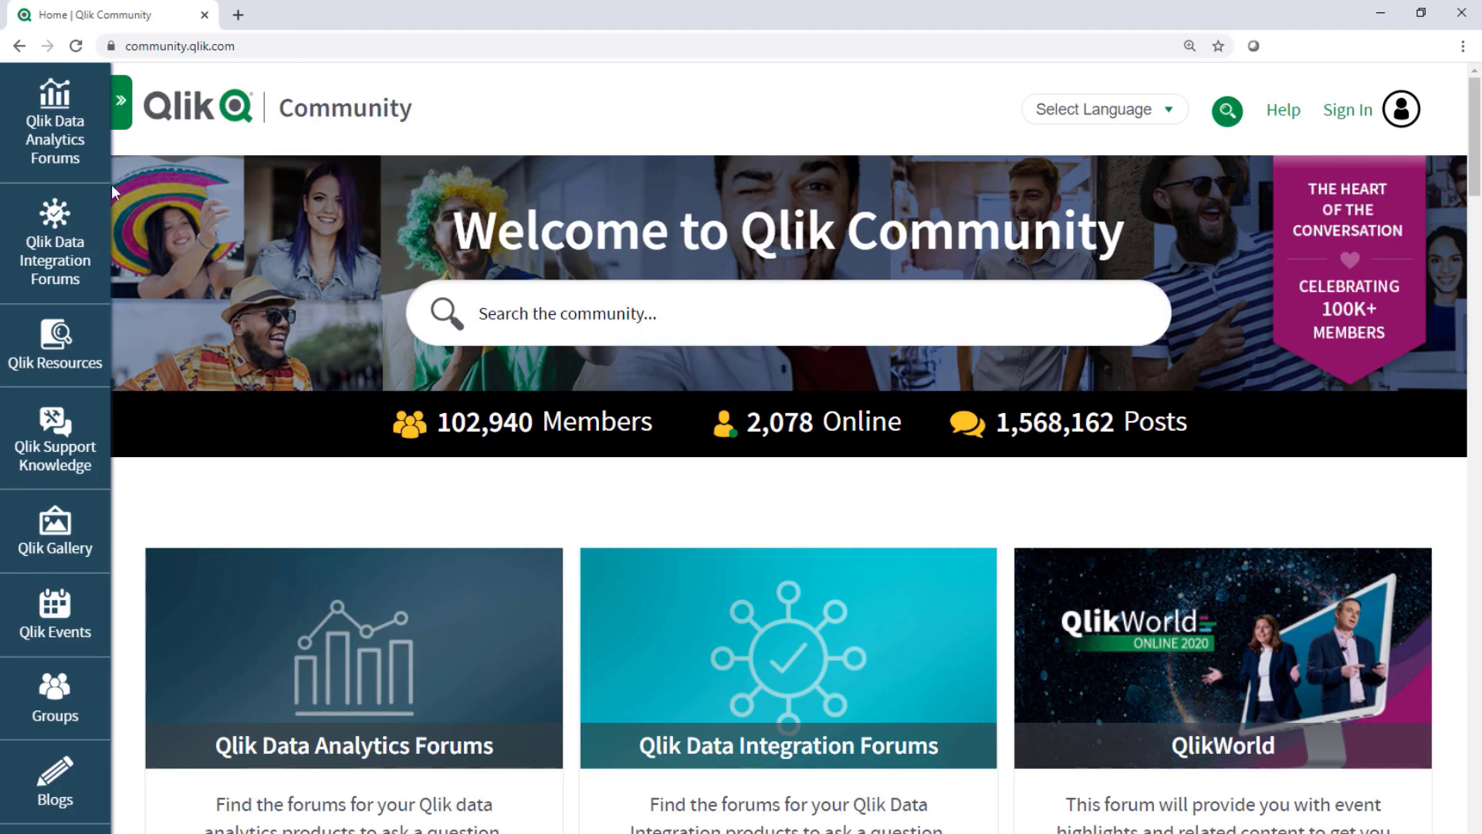
Step: Expand the community sidebar and Qlik Data Analytics Forums to list the Qlik Sense boards
left_click(121, 104)
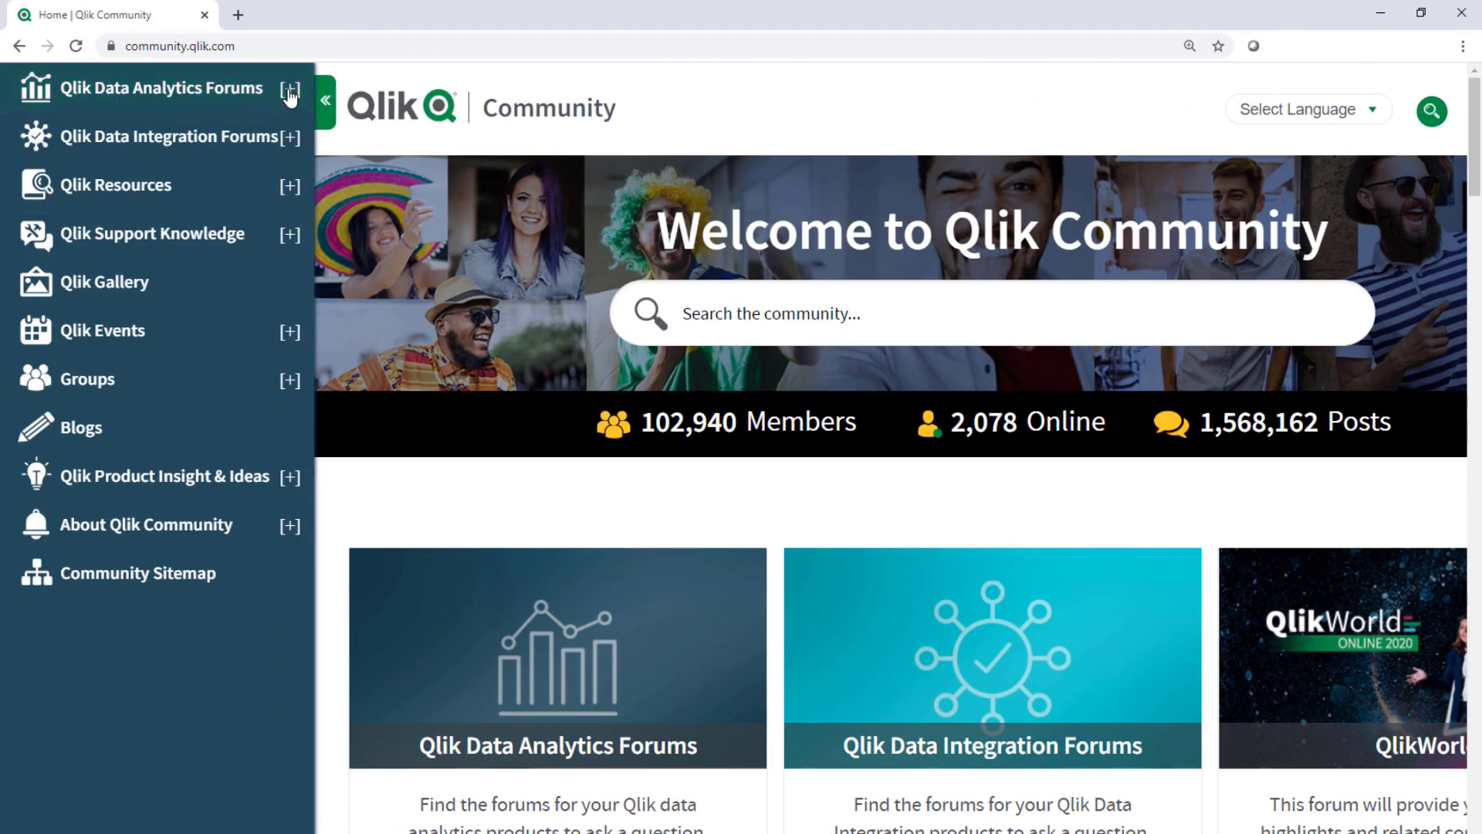
left_click(290, 88)
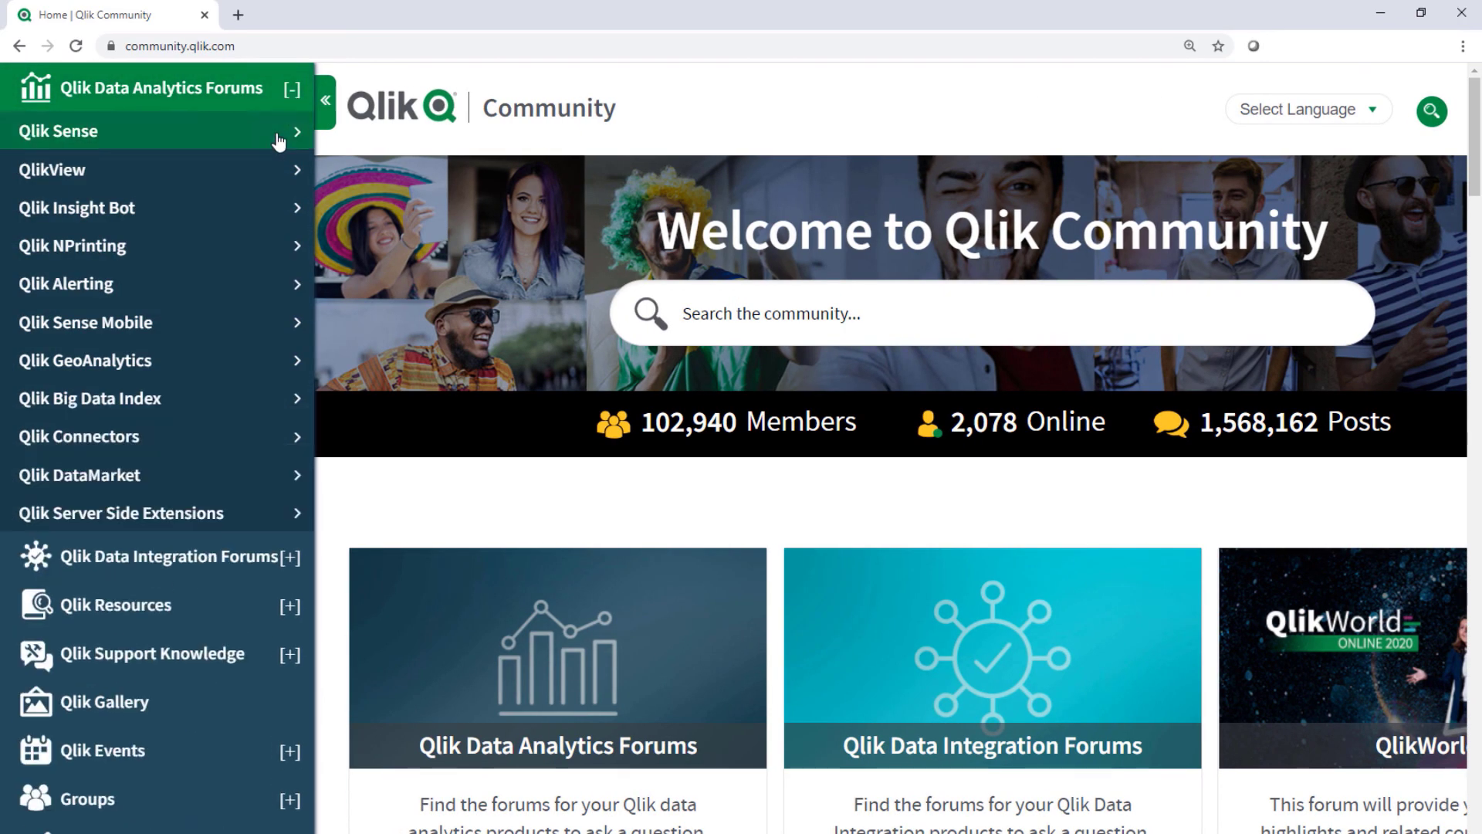
left_click(59, 131)
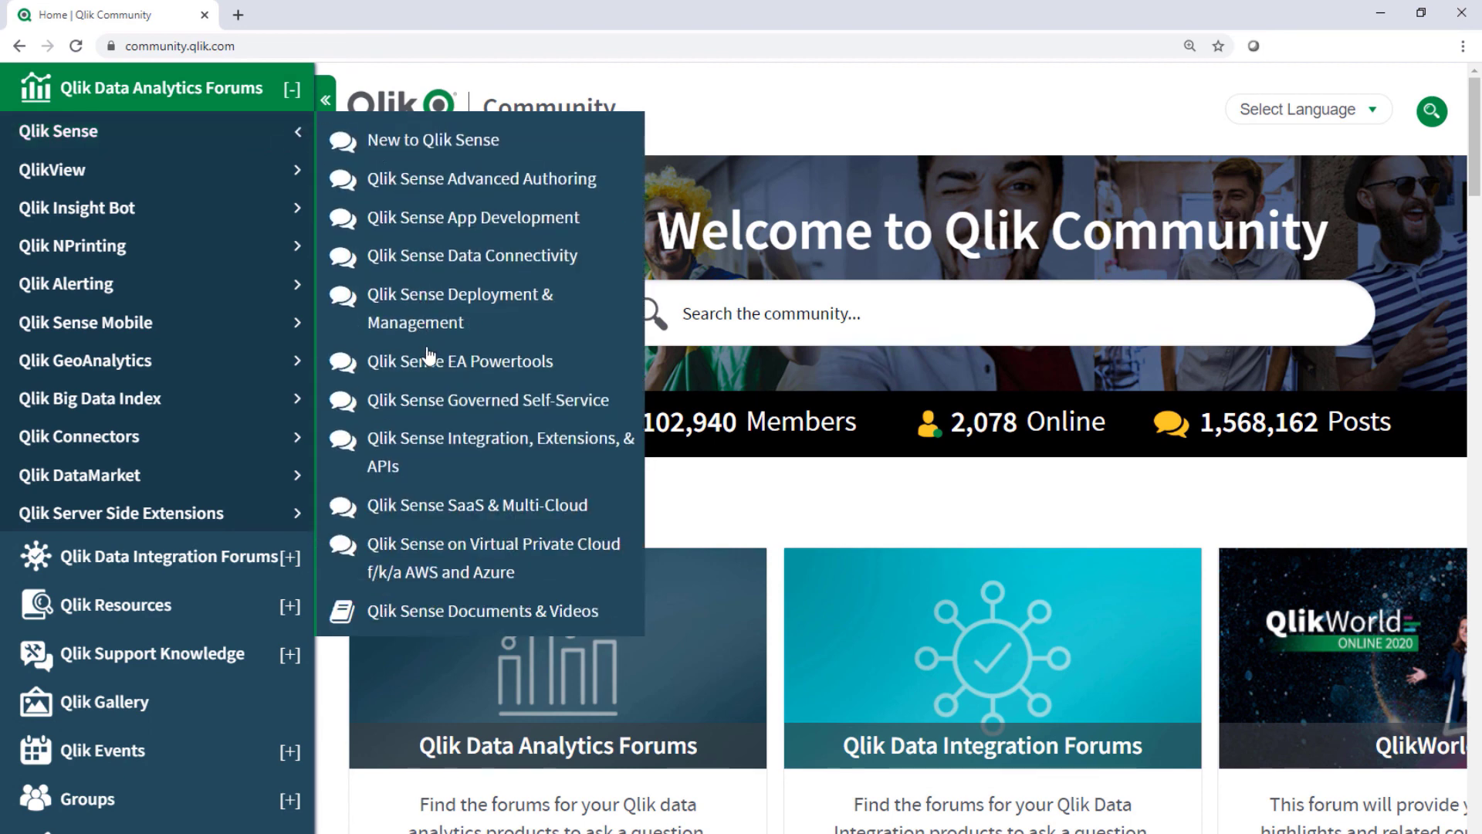